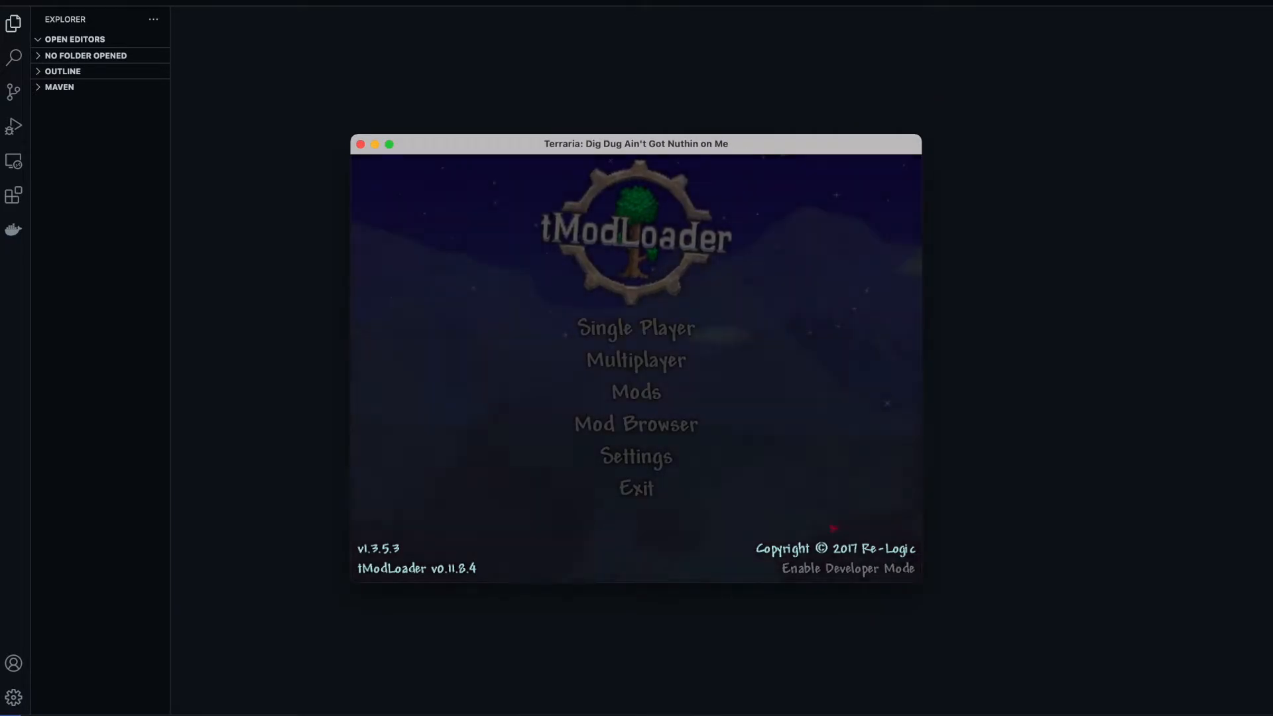
# Step: Enable developer mode, download the ModCompile files and continue to the Mod Sources list
pyautogui.click(846, 568)
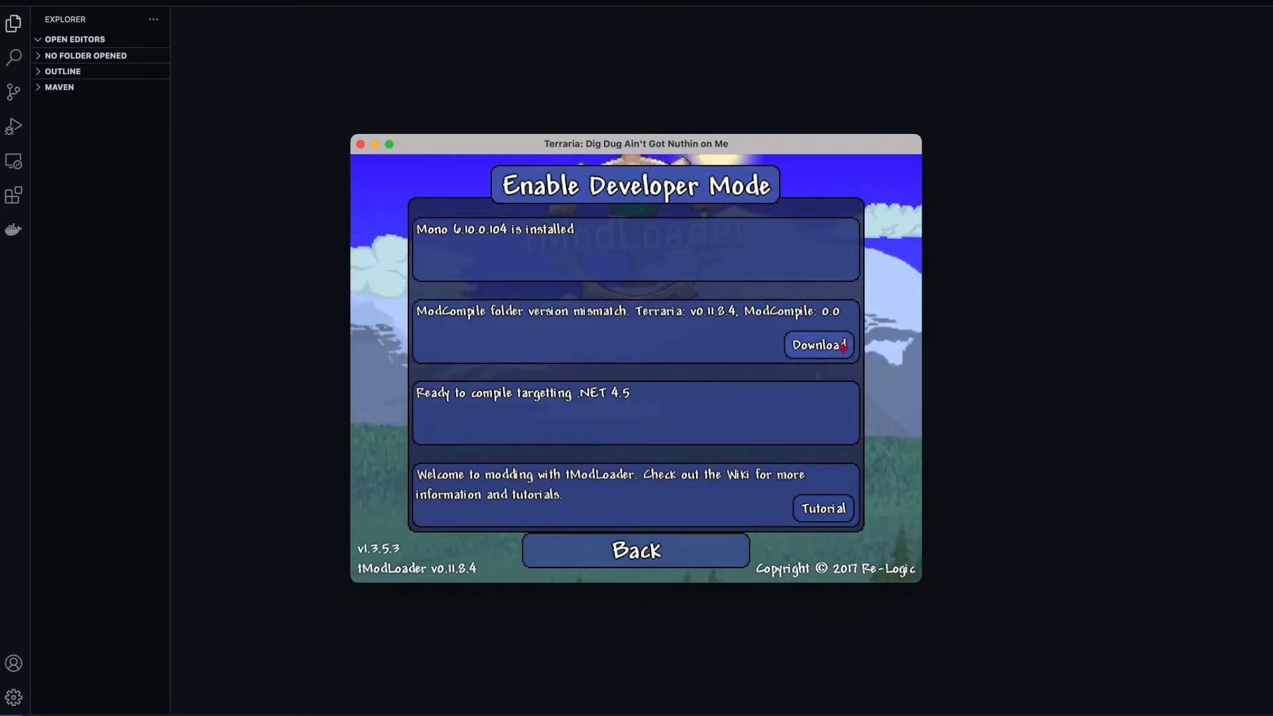
pyautogui.click(818, 345)
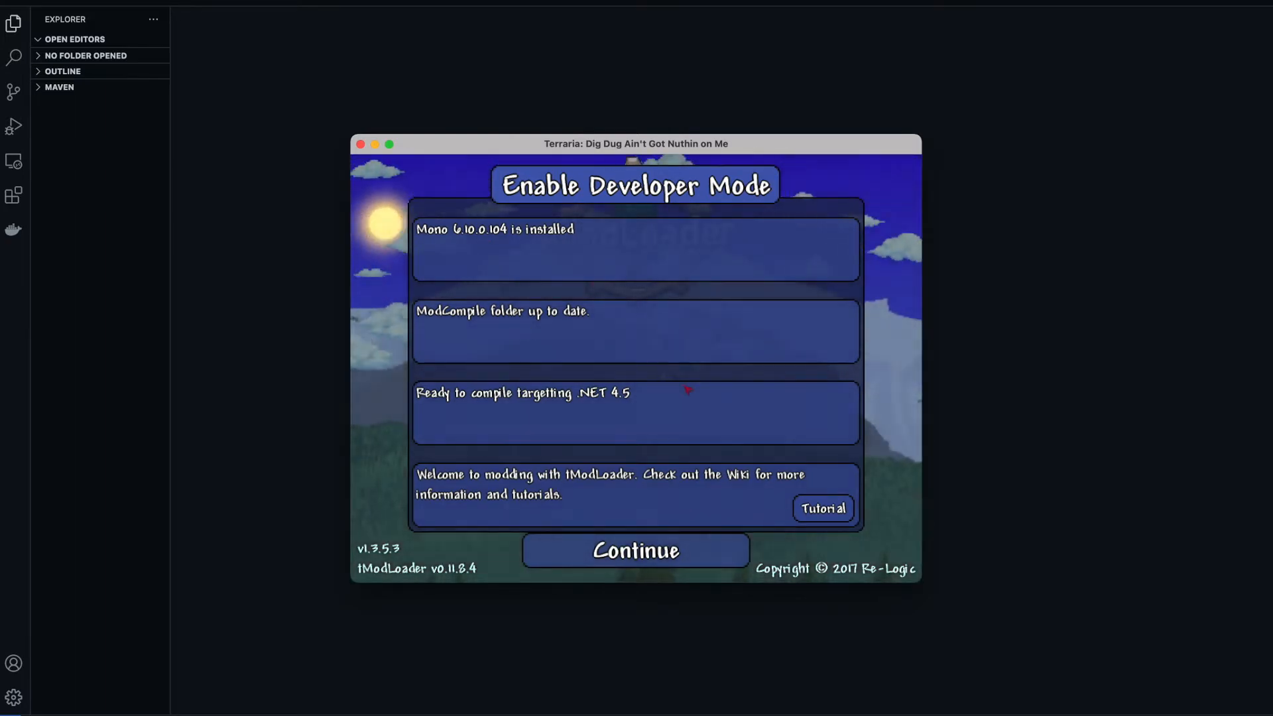
pyautogui.click(635, 550)
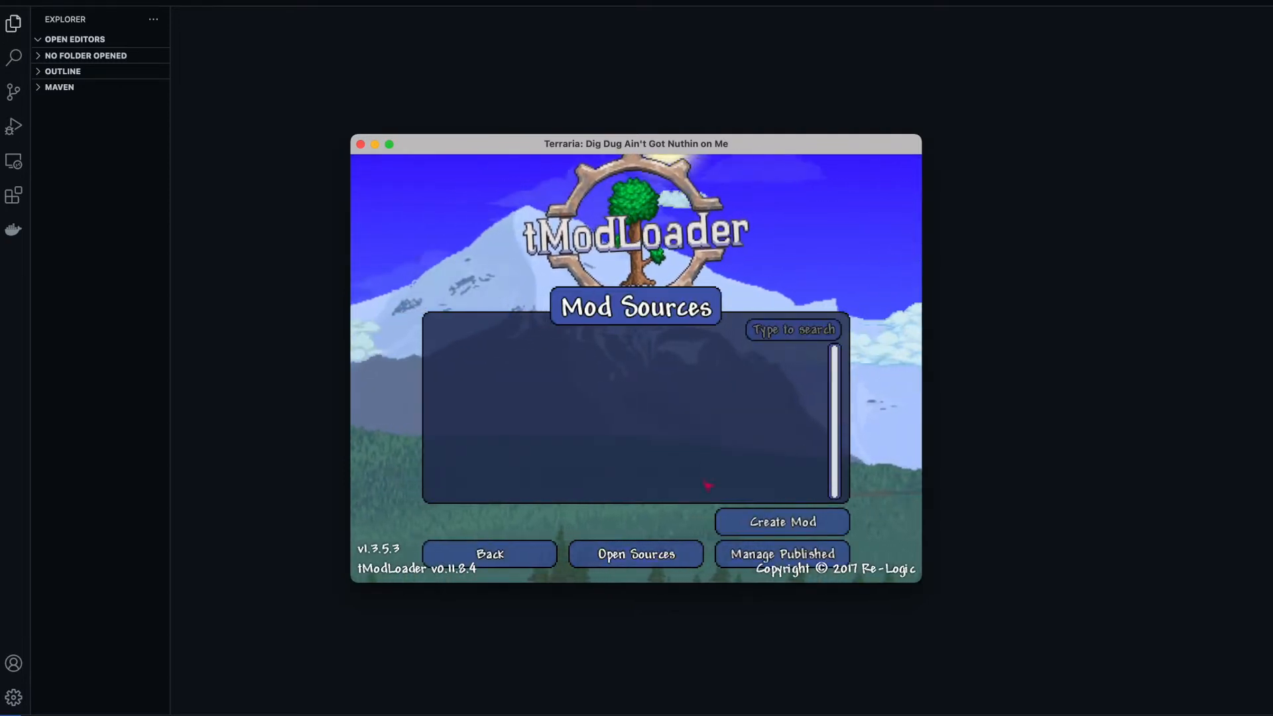
# Step: From the main menu go to Mod Sources and start creating a new mod
pyautogui.click(490, 554)
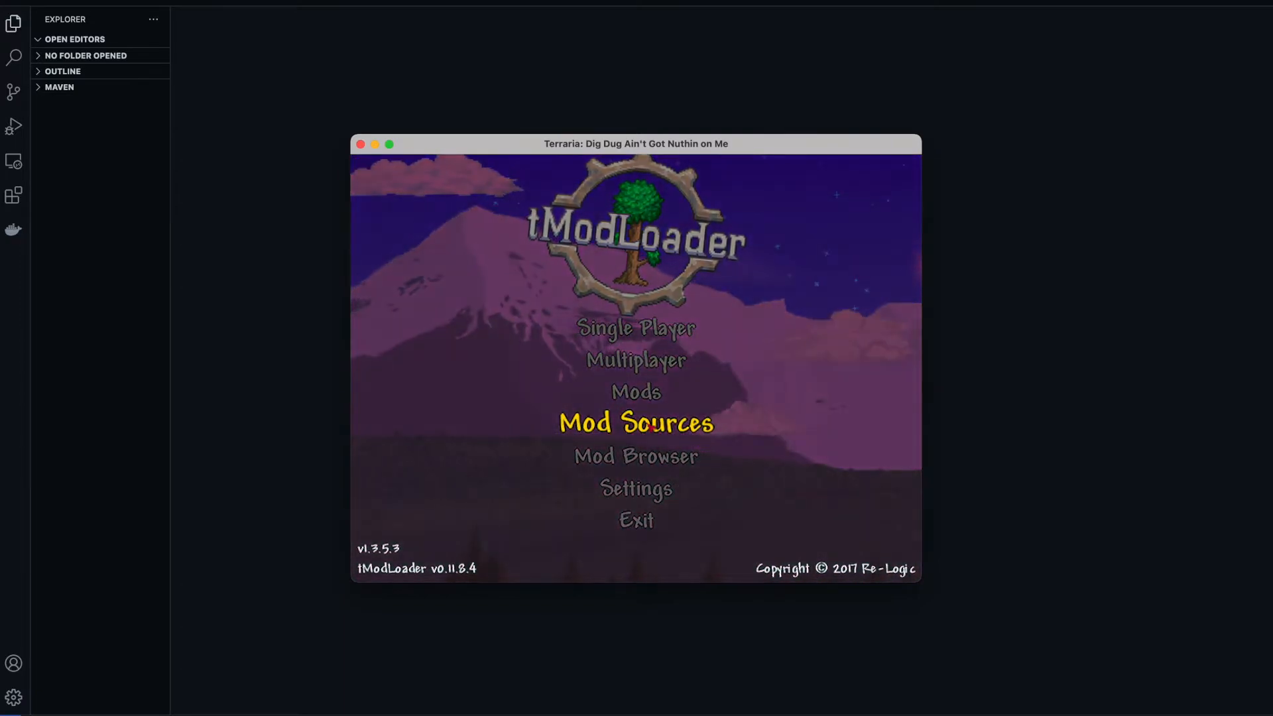
pyautogui.click(635, 423)
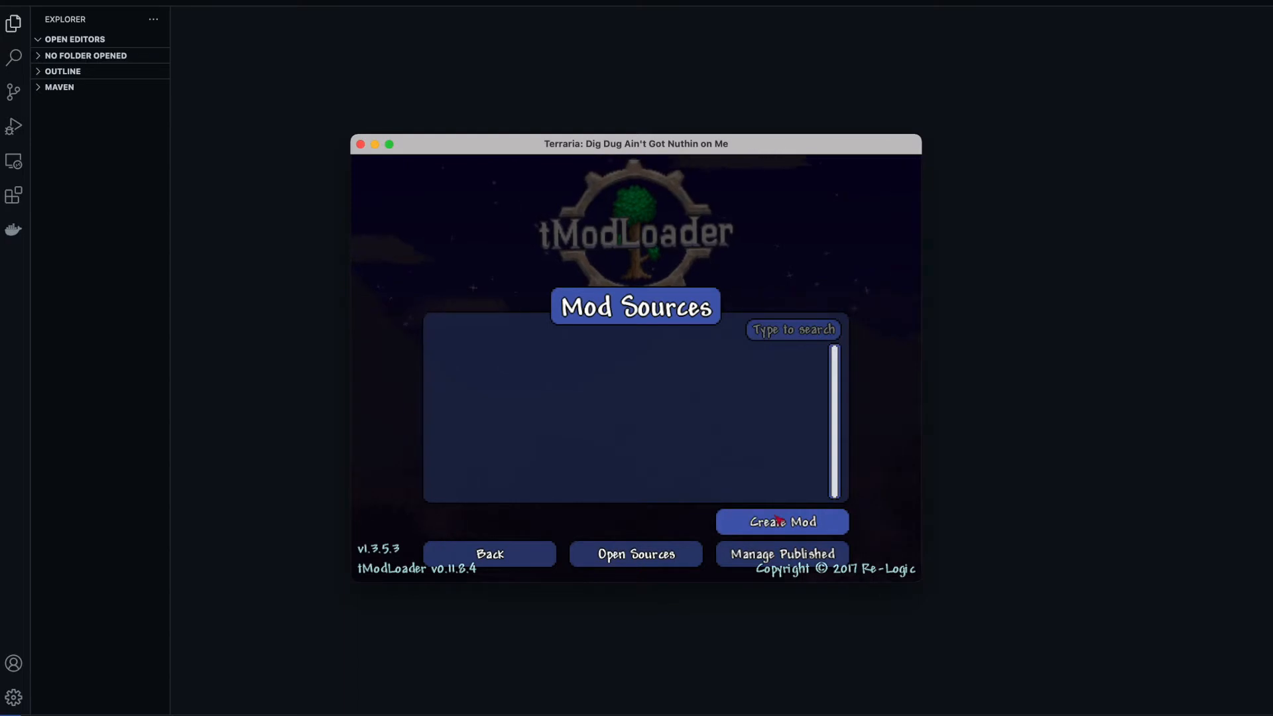
pyautogui.click(781, 521)
pyautogui.write('RODTutorial1')
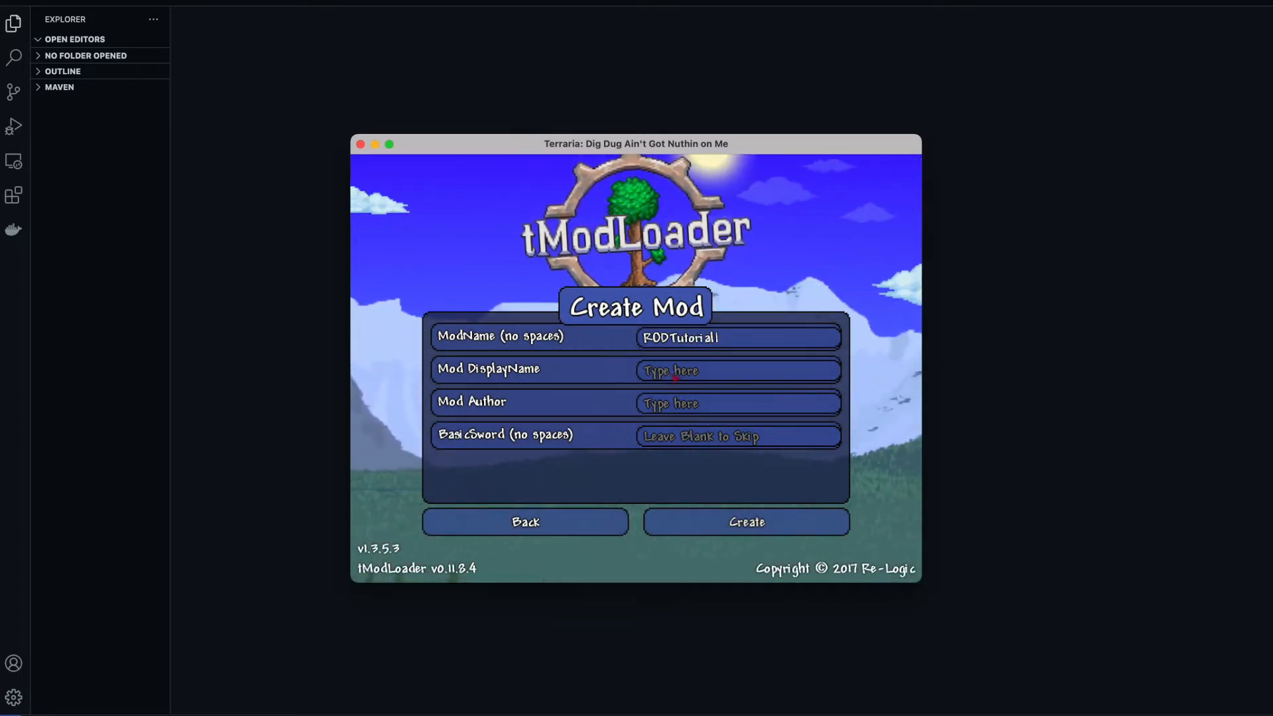
# Step: Fill in display name ROD Tutorial MOD, author ROD and basic sword FeebleROD, then create the mod
pyautogui.write('R')
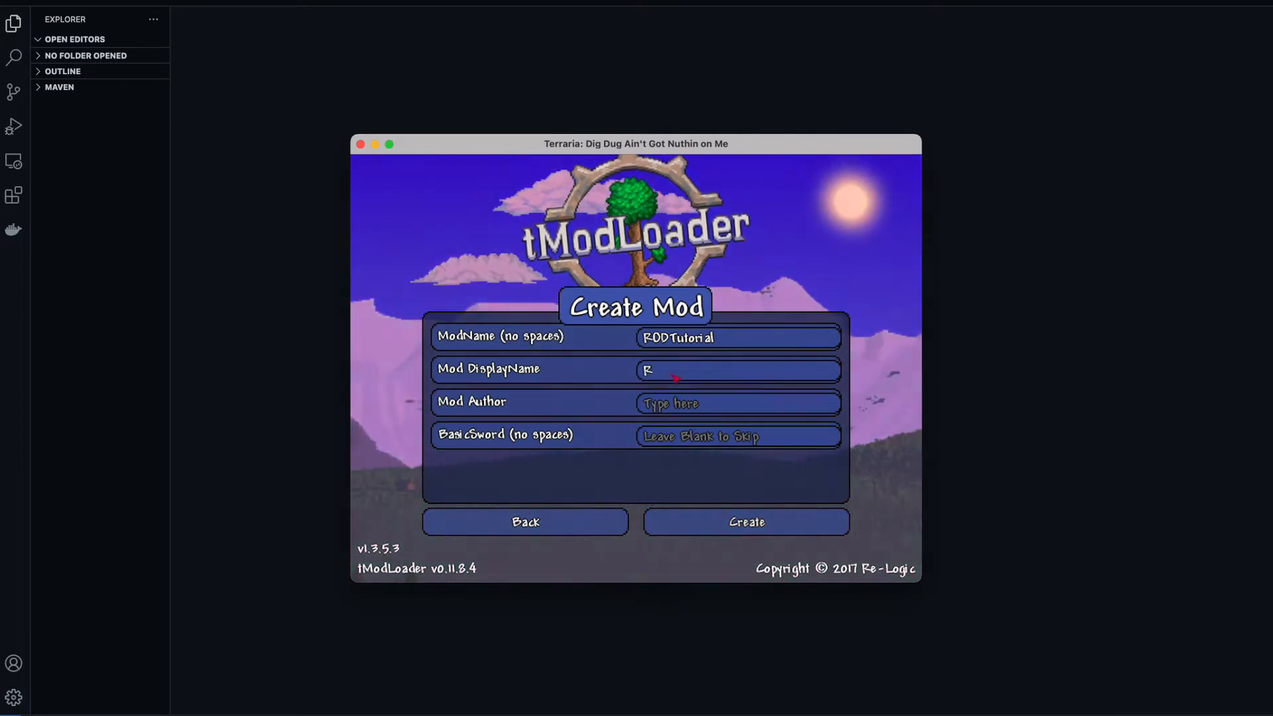
pyautogui.write('OD Tutorial')
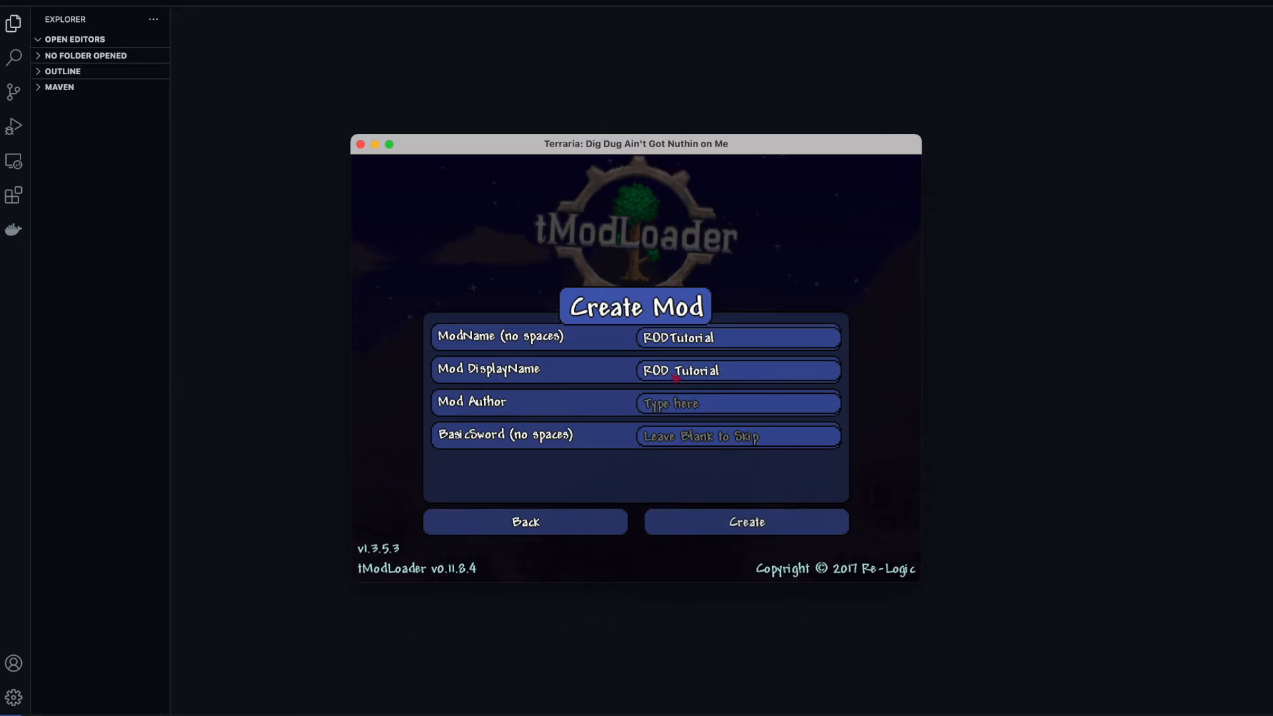
pyautogui.write('MOD')
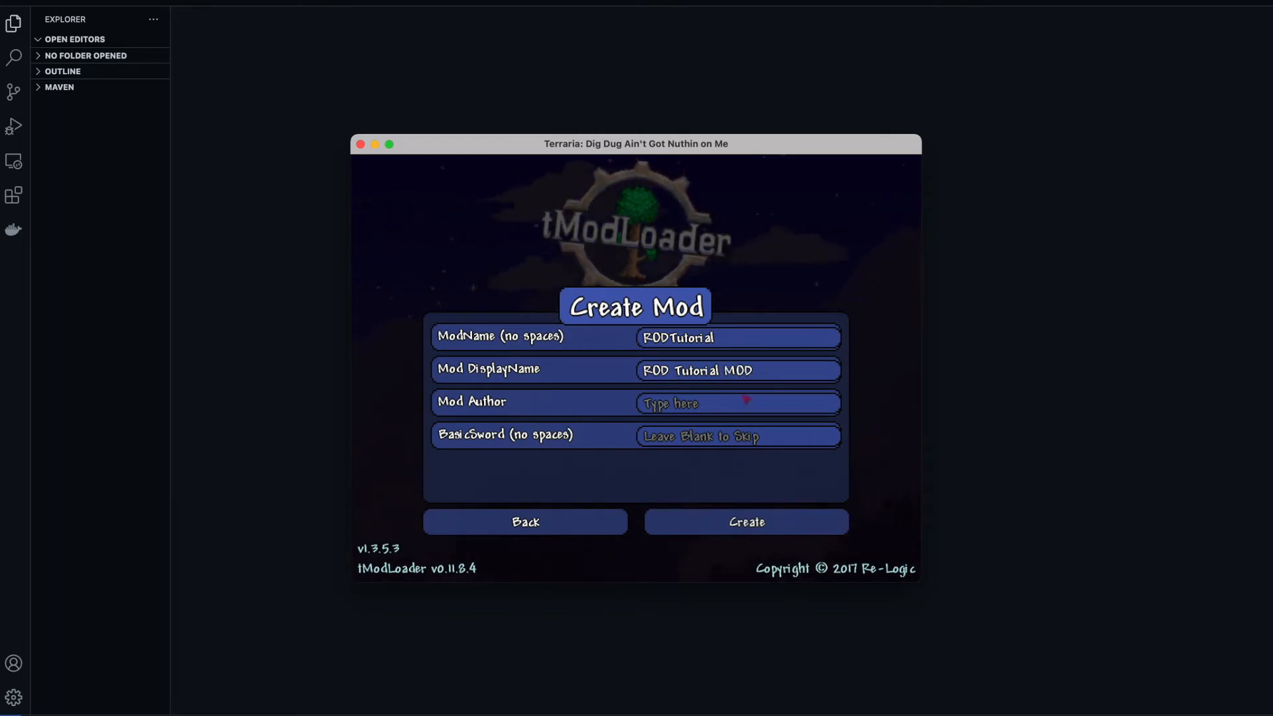
pyautogui.write('I')
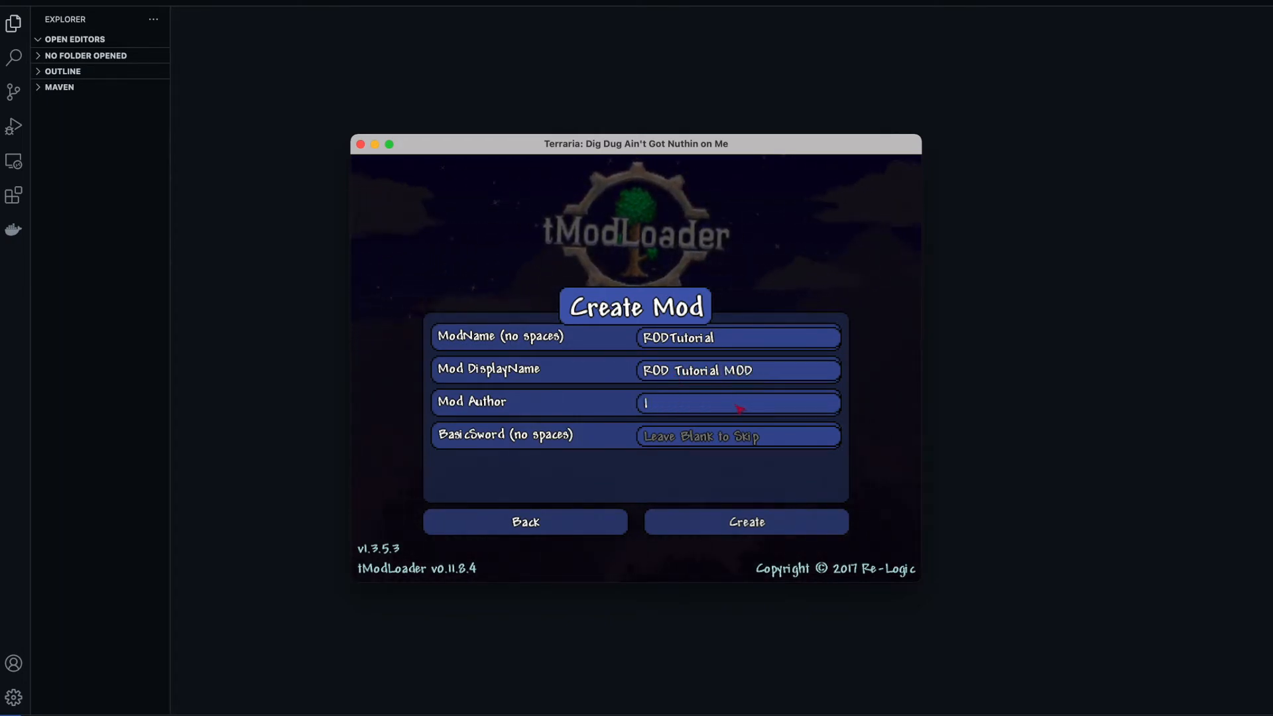
pyautogui.write('ROD')
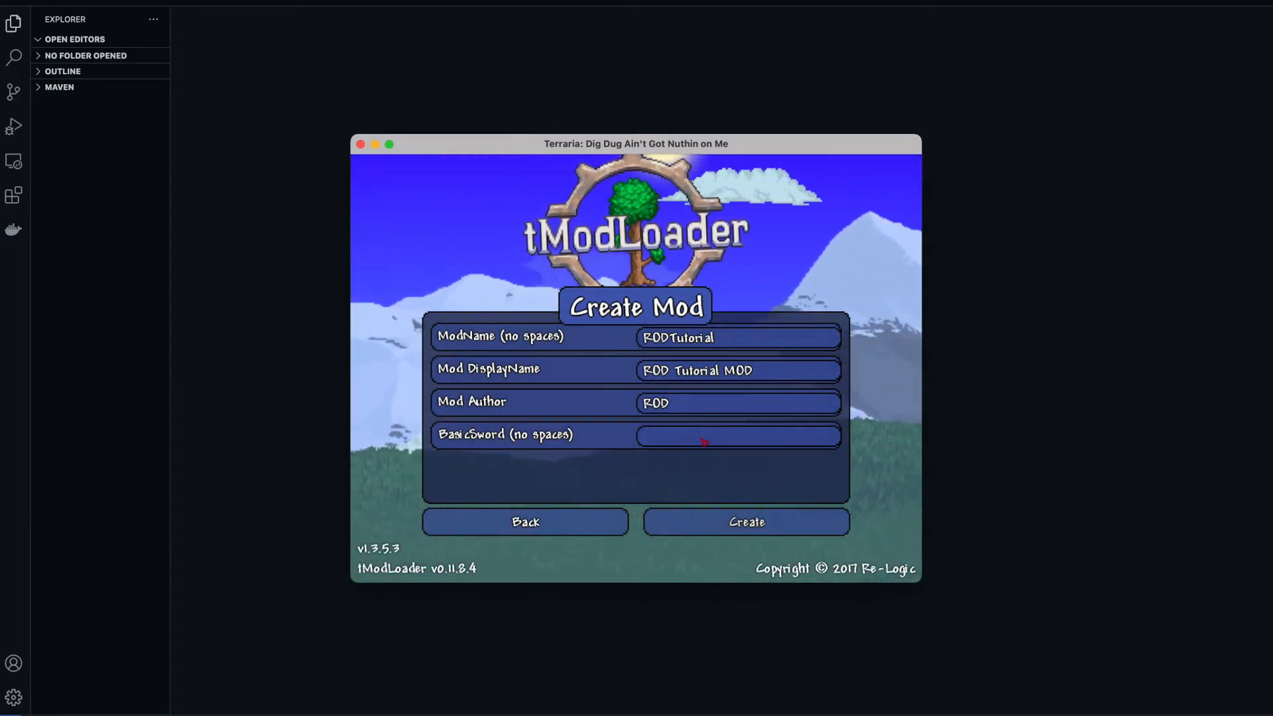
pyautogui.write('FeebleROd')
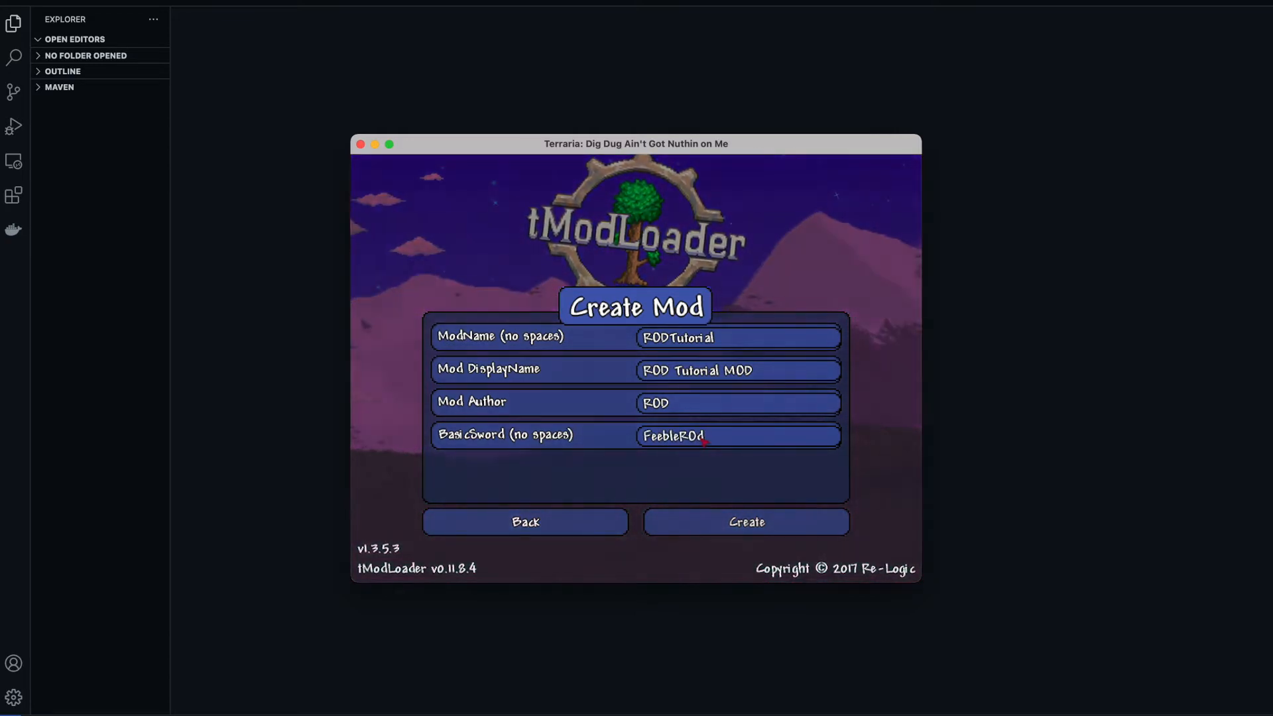
pyautogui.press('BackSpace')
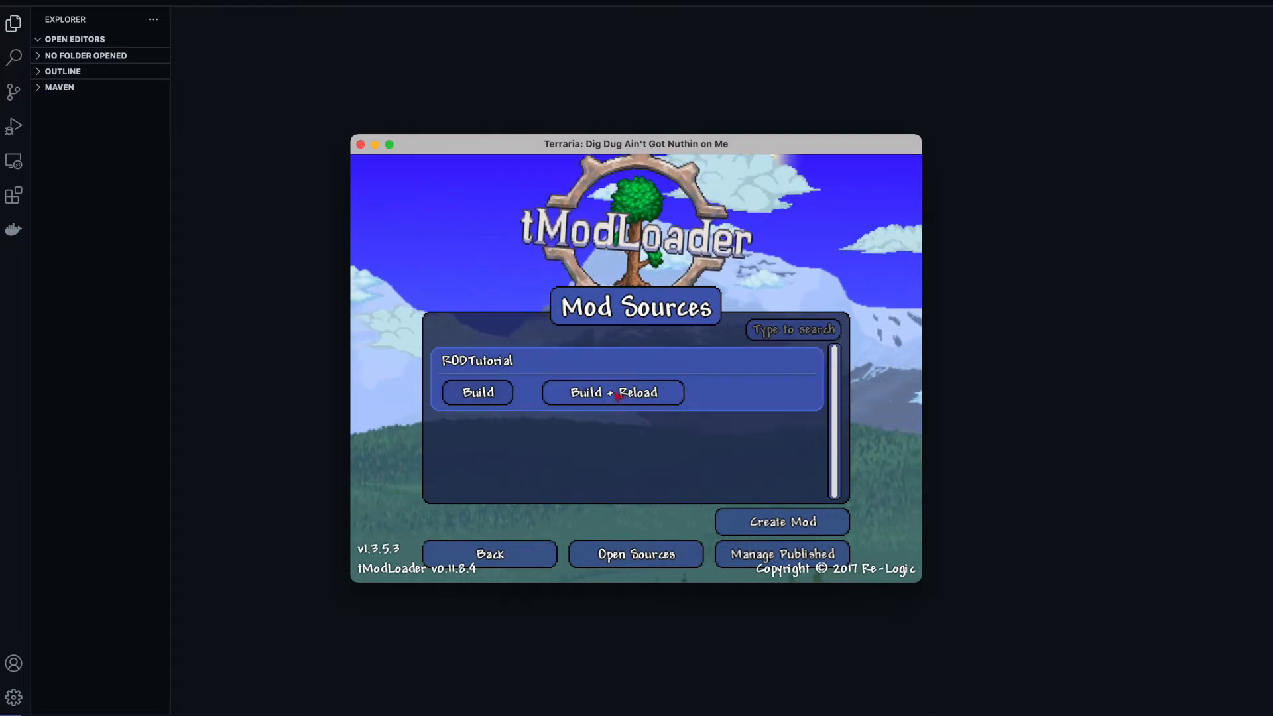
# Step: Build and reload RODTutorial, confirm ROD Tutorial MOD v0.1 is enabled in Mods, return to the menu
pyautogui.click(613, 392)
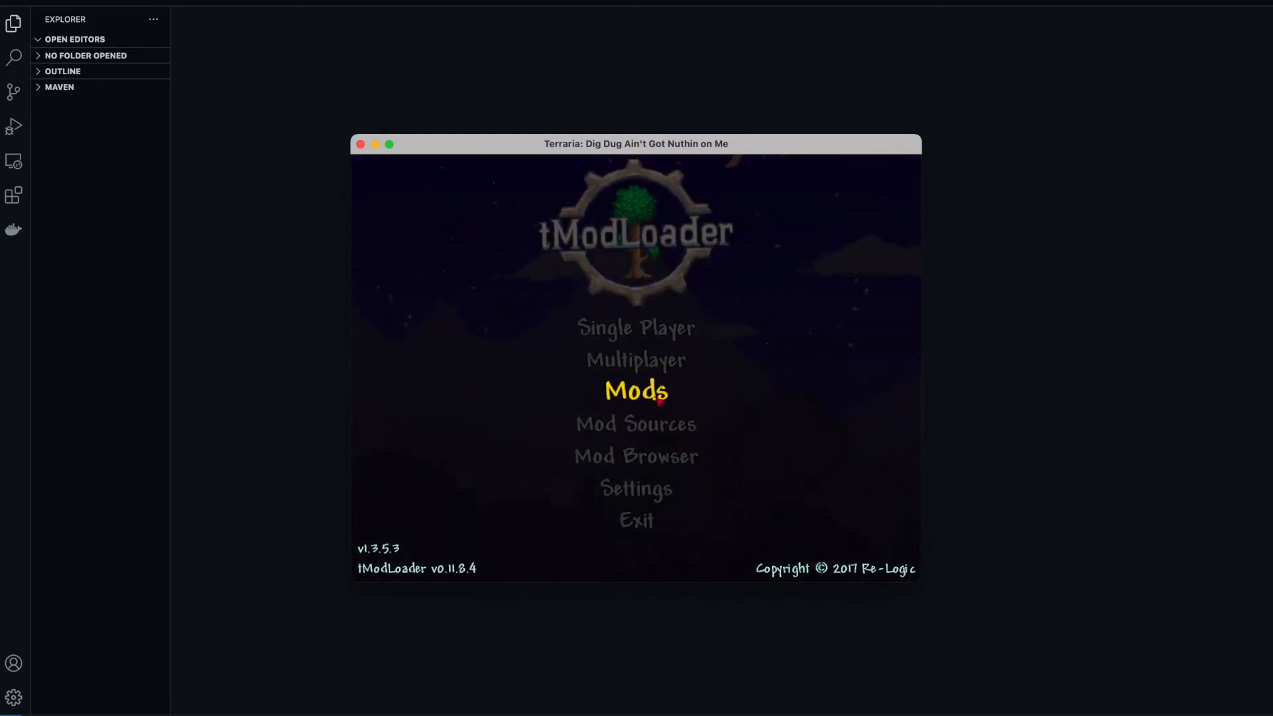
pyautogui.click(636, 391)
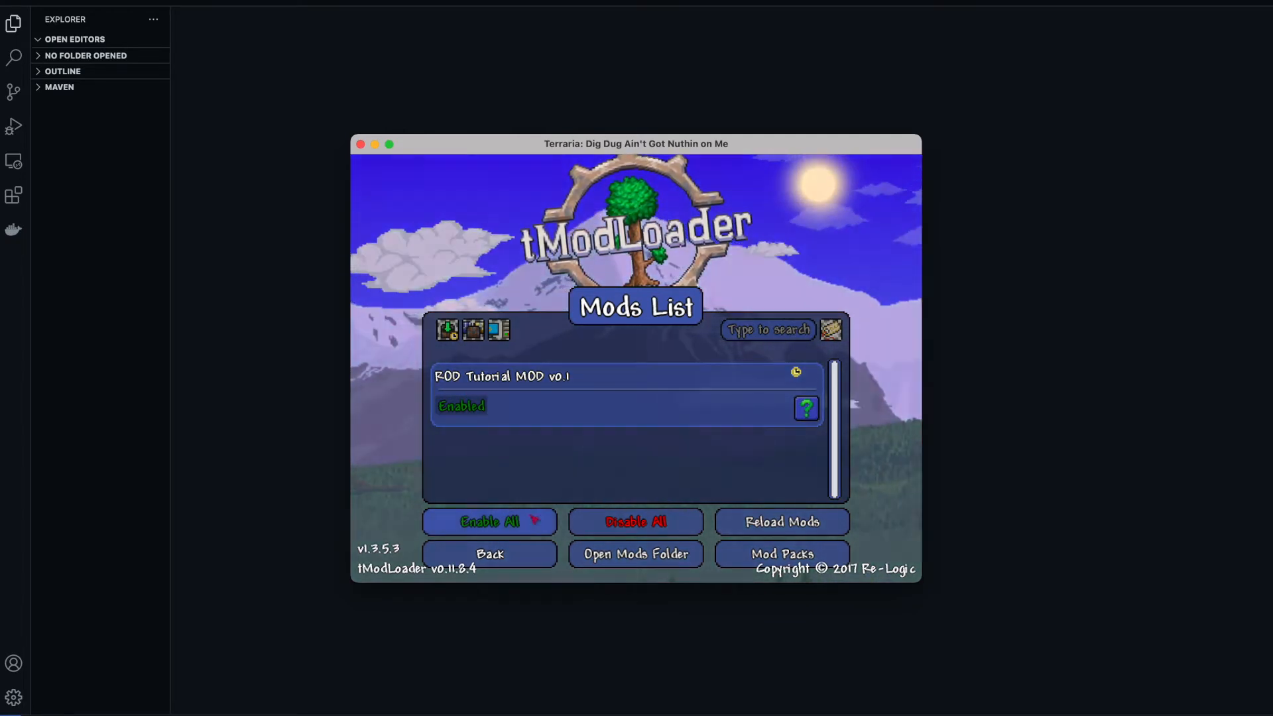
pyautogui.click(489, 555)
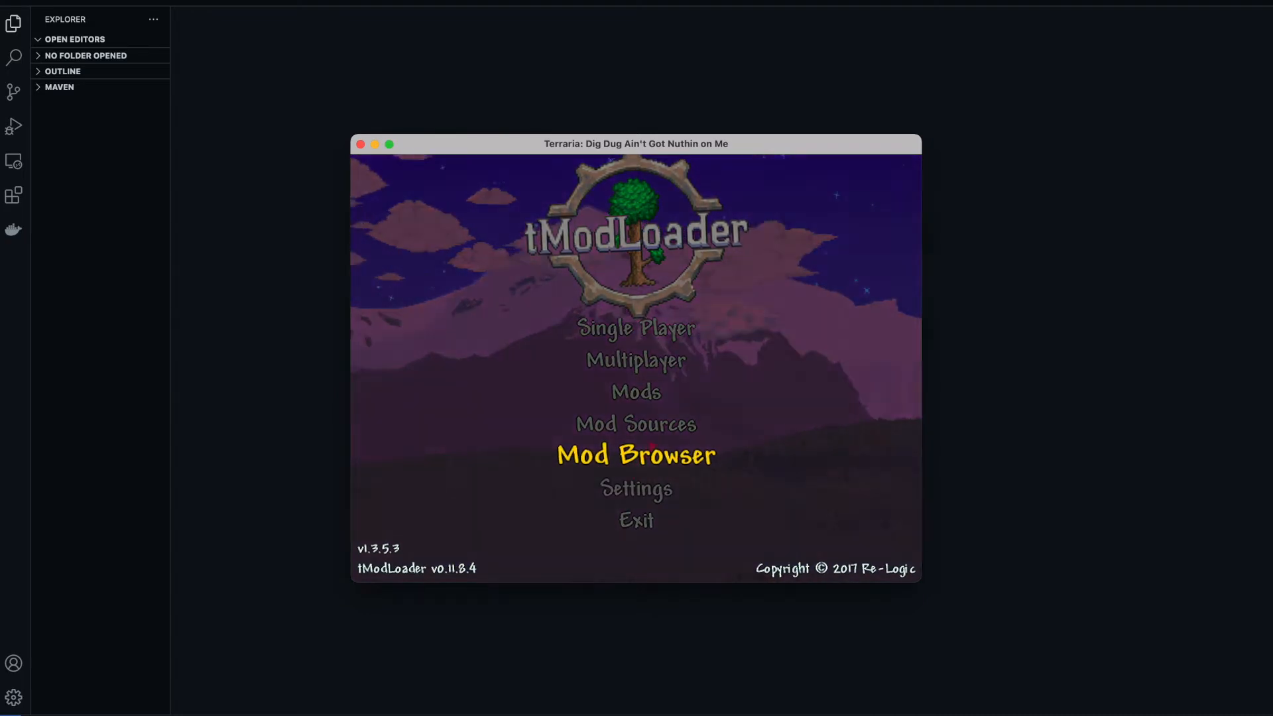
# Step: Find Cheat Sheet in the Mod Browser, download it and confirm it is enabled in the Mods list
pyautogui.click(636, 455)
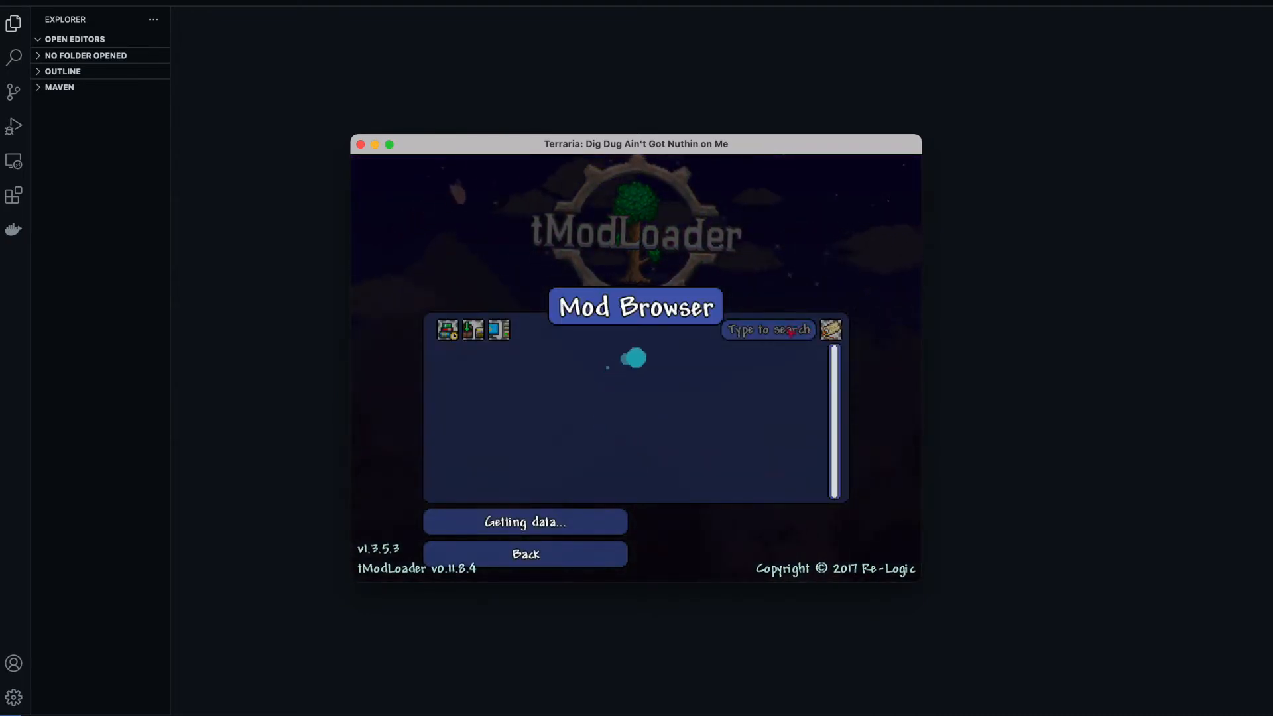
pyautogui.write('chel')
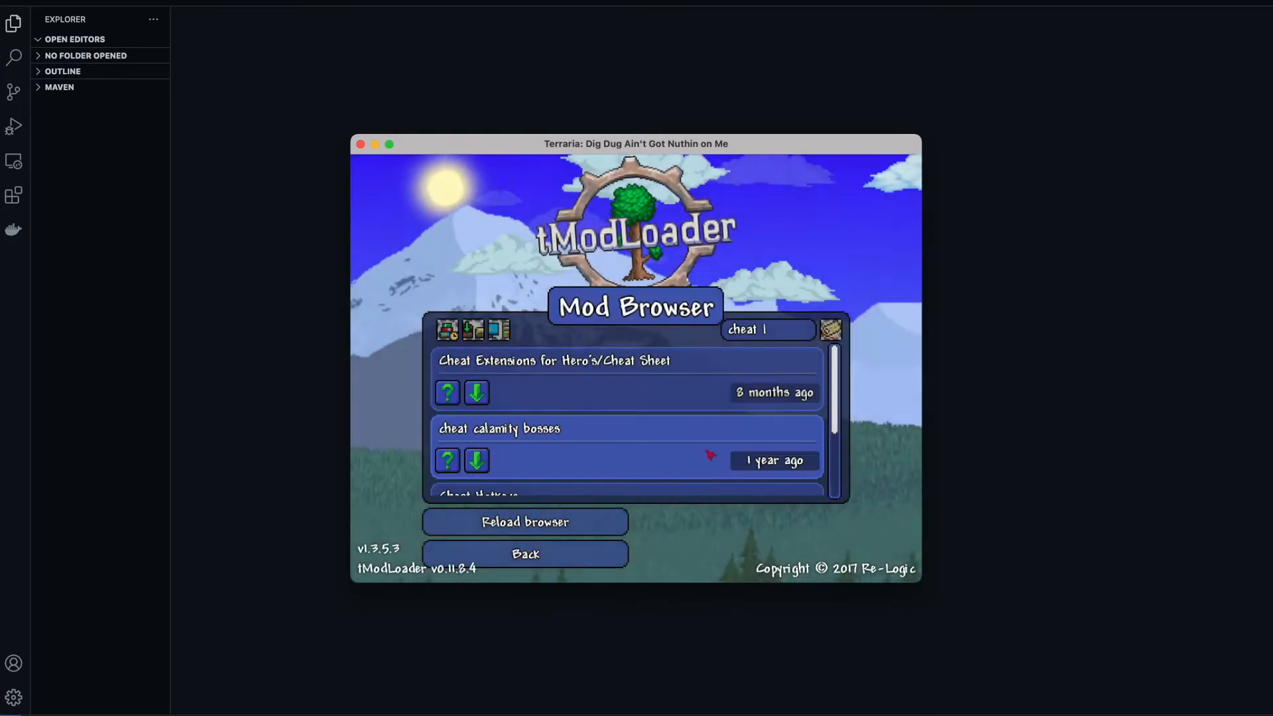
pyautogui.click(476, 393)
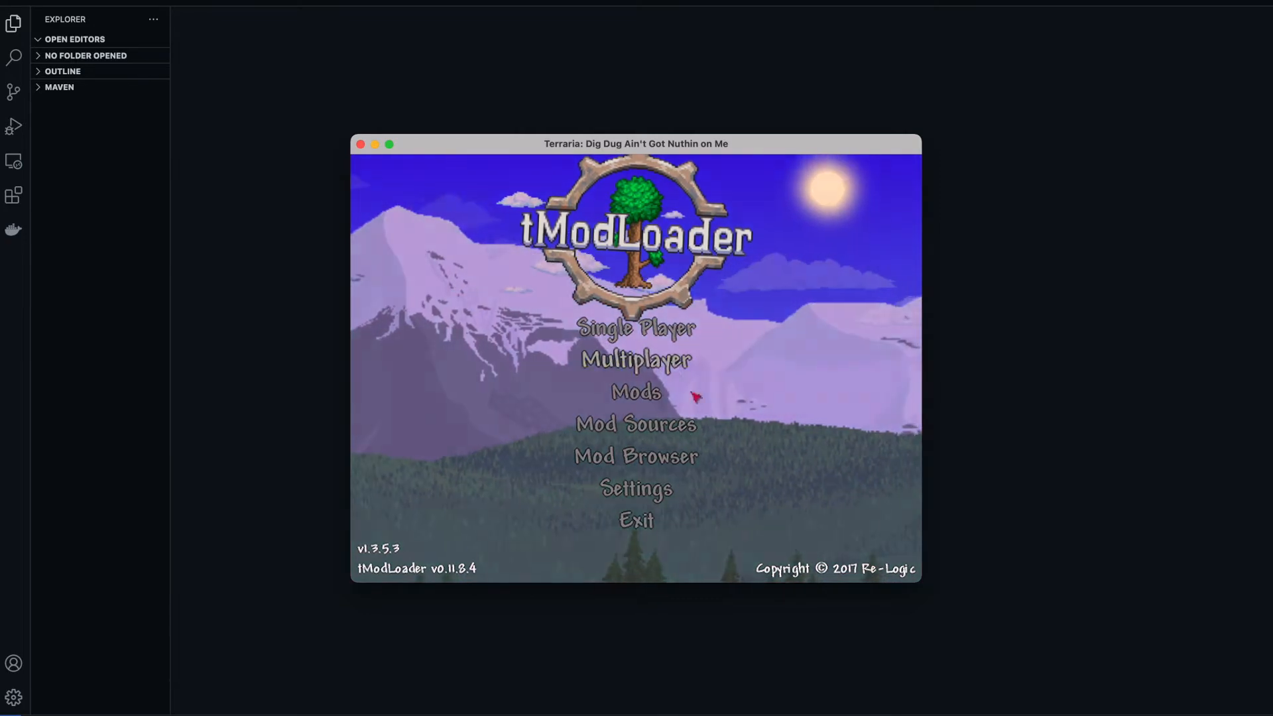
pyautogui.click(635, 392)
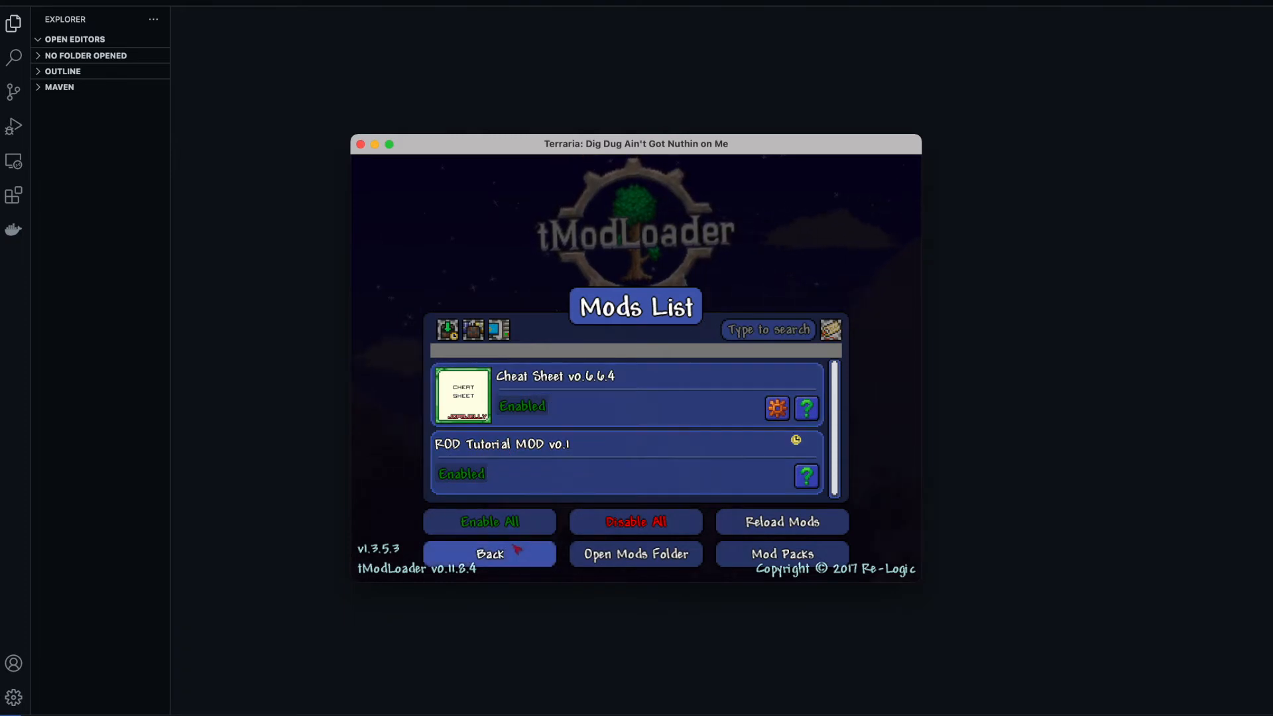
pyautogui.click(489, 554)
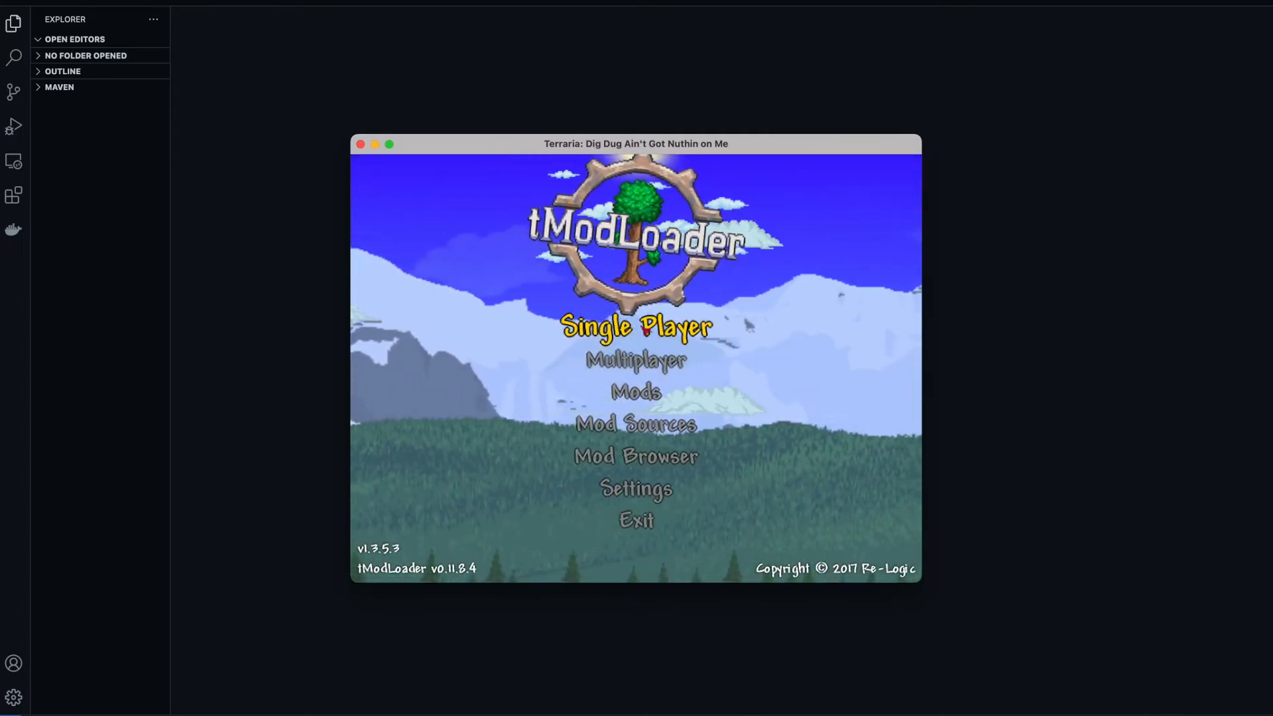
# Step: Start Single Player and create a new character with a randomized appearance named ROD
pyautogui.click(636, 327)
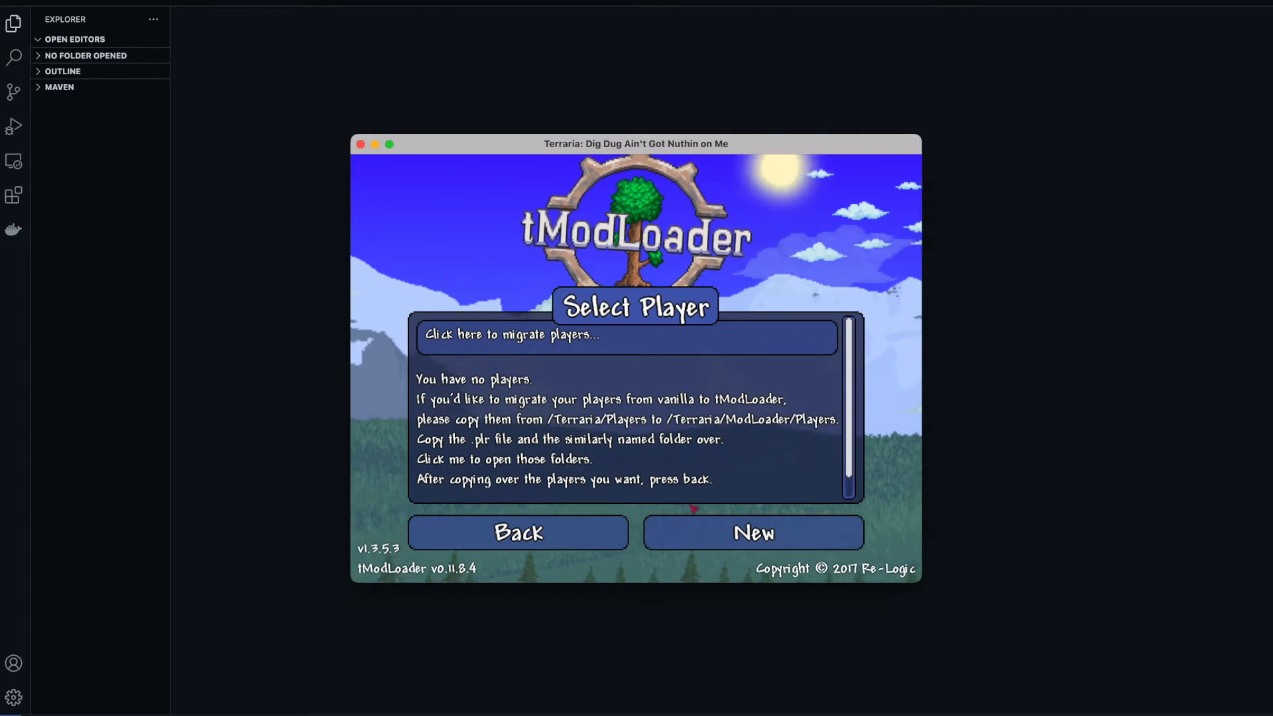
pyautogui.click(752, 532)
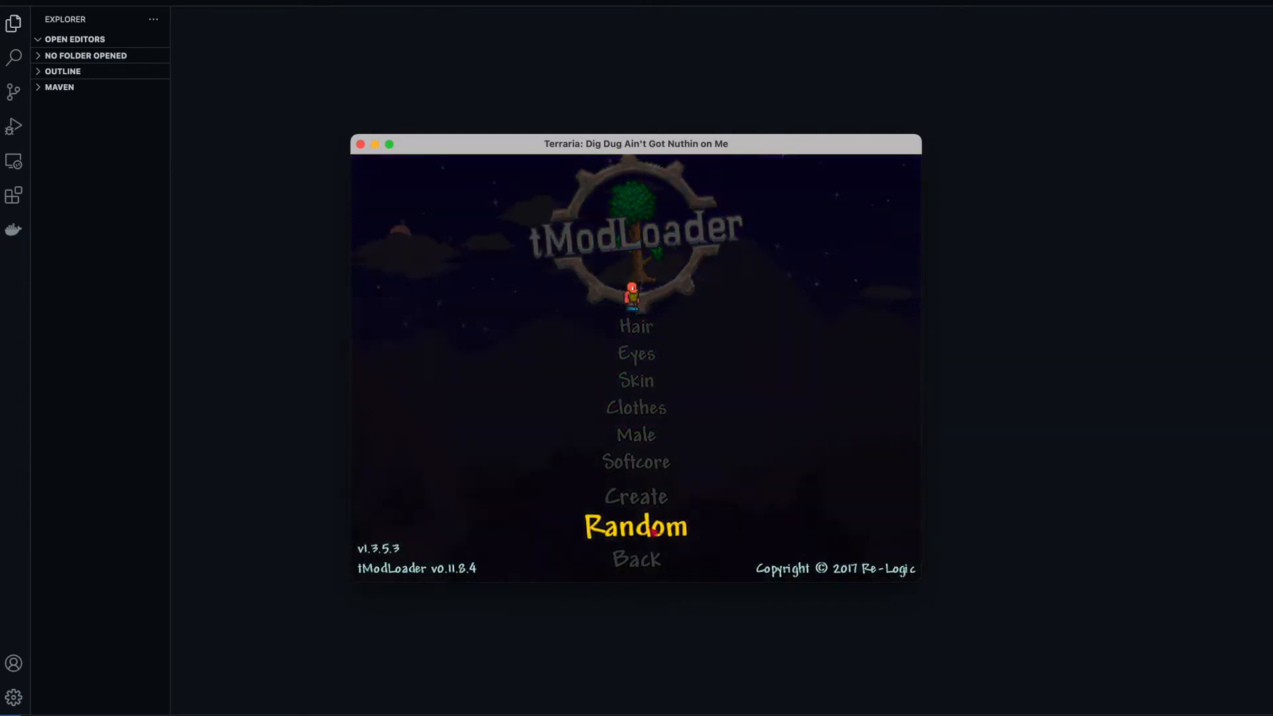
pyautogui.click(636, 526)
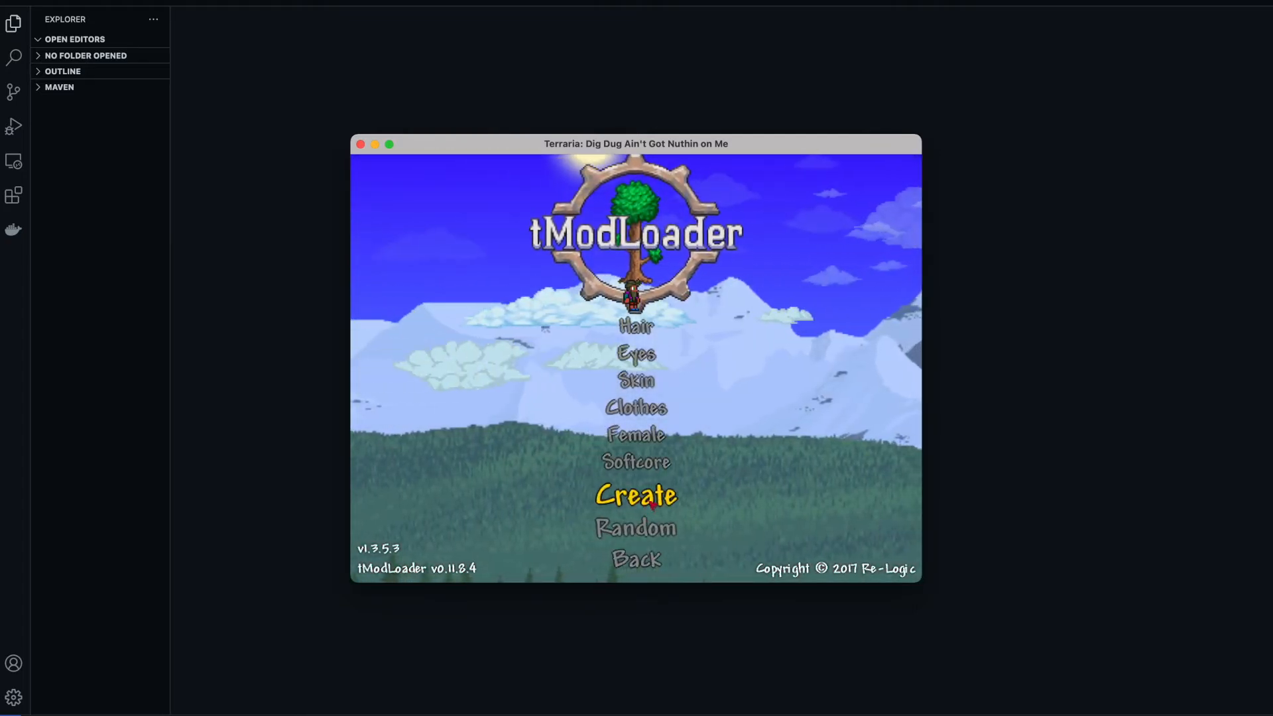
pyautogui.click(635, 494)
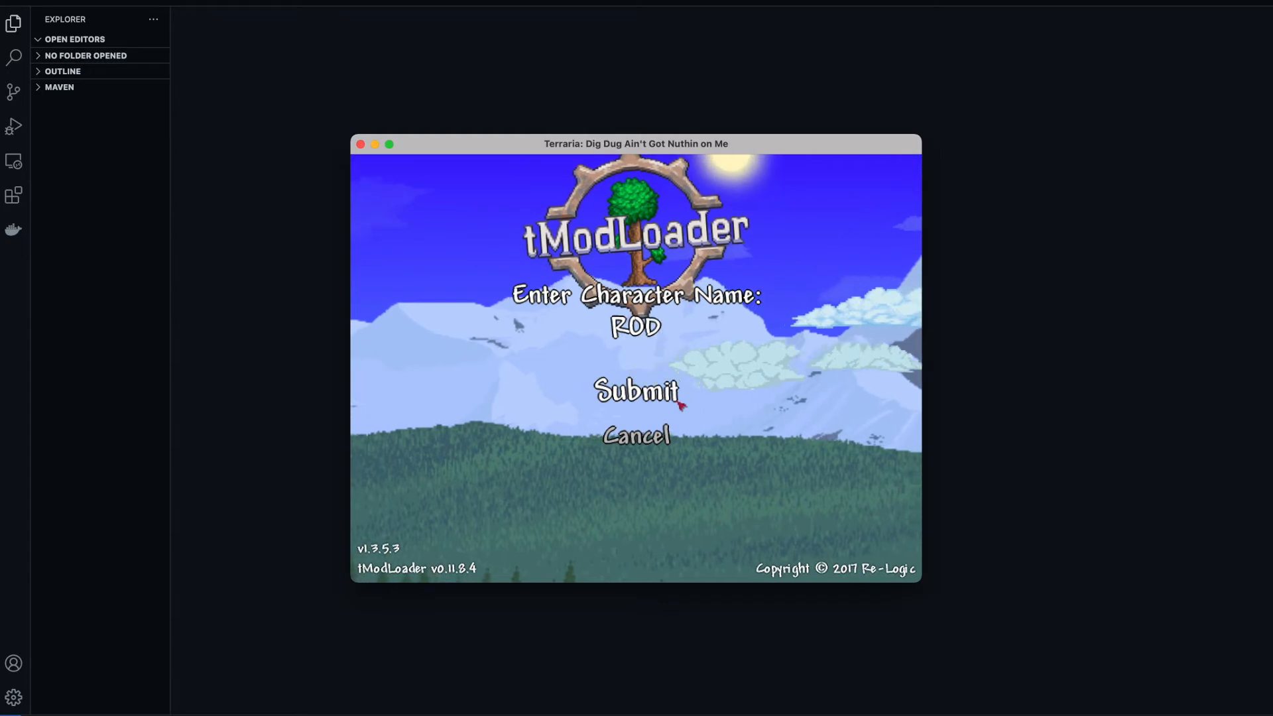
pyautogui.click(635, 390)
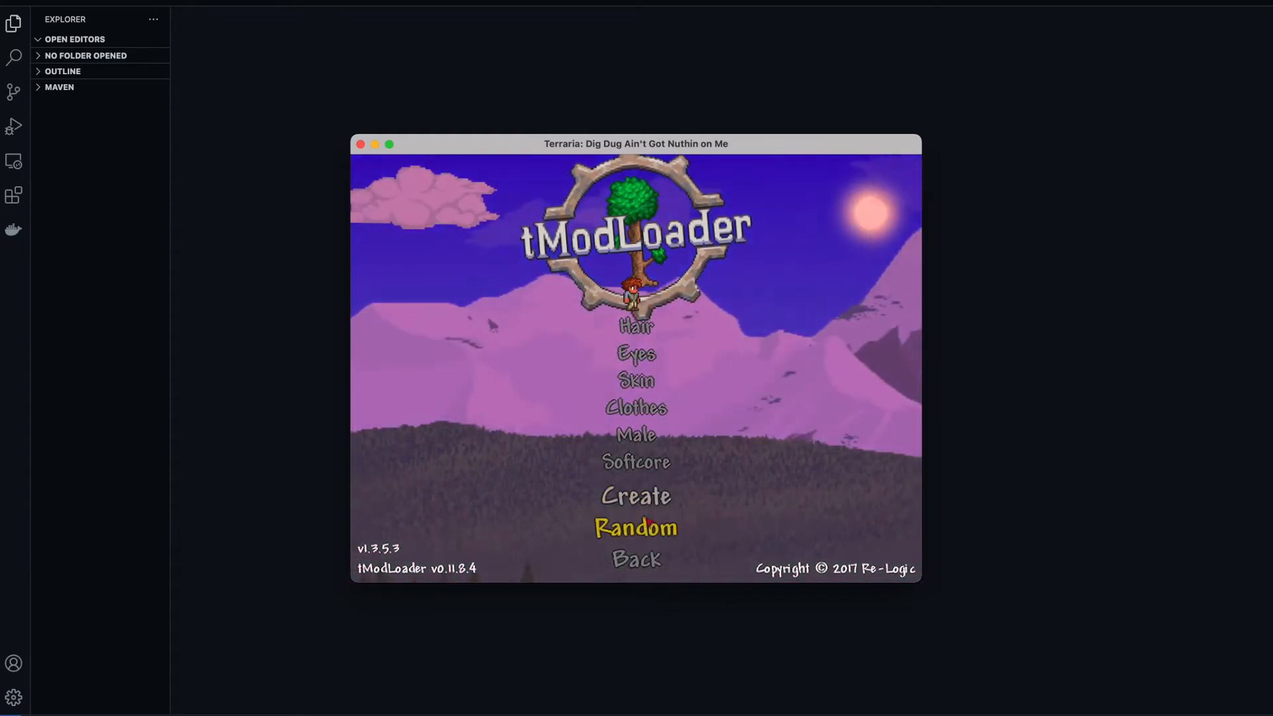
pyautogui.click(636, 496)
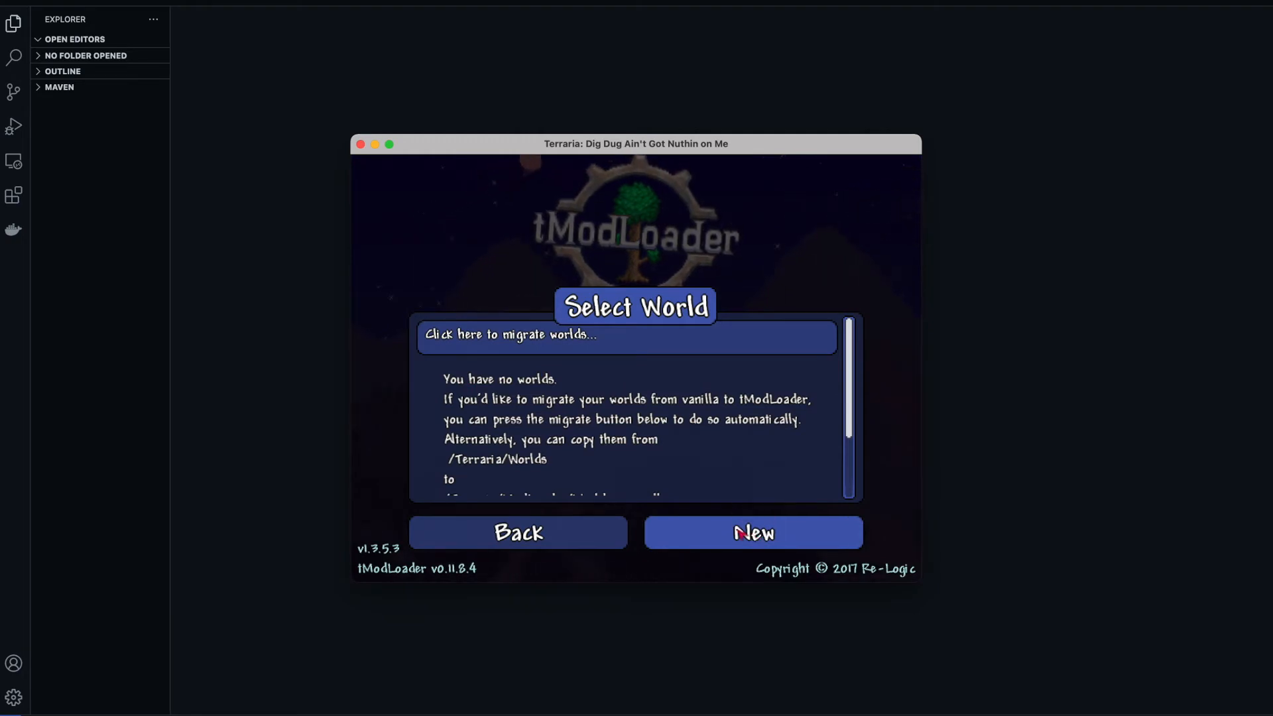
# Step: Generate a new Small world named World and enter it
pyautogui.click(751, 533)
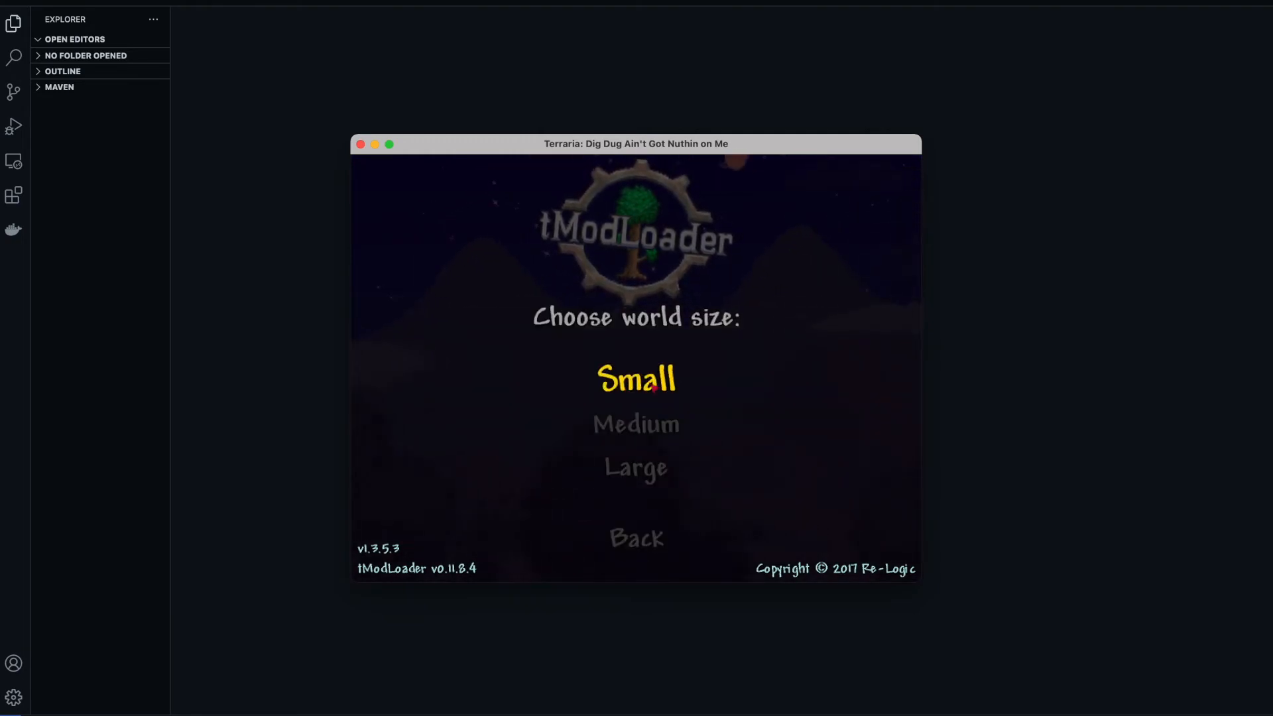
pyautogui.click(635, 378)
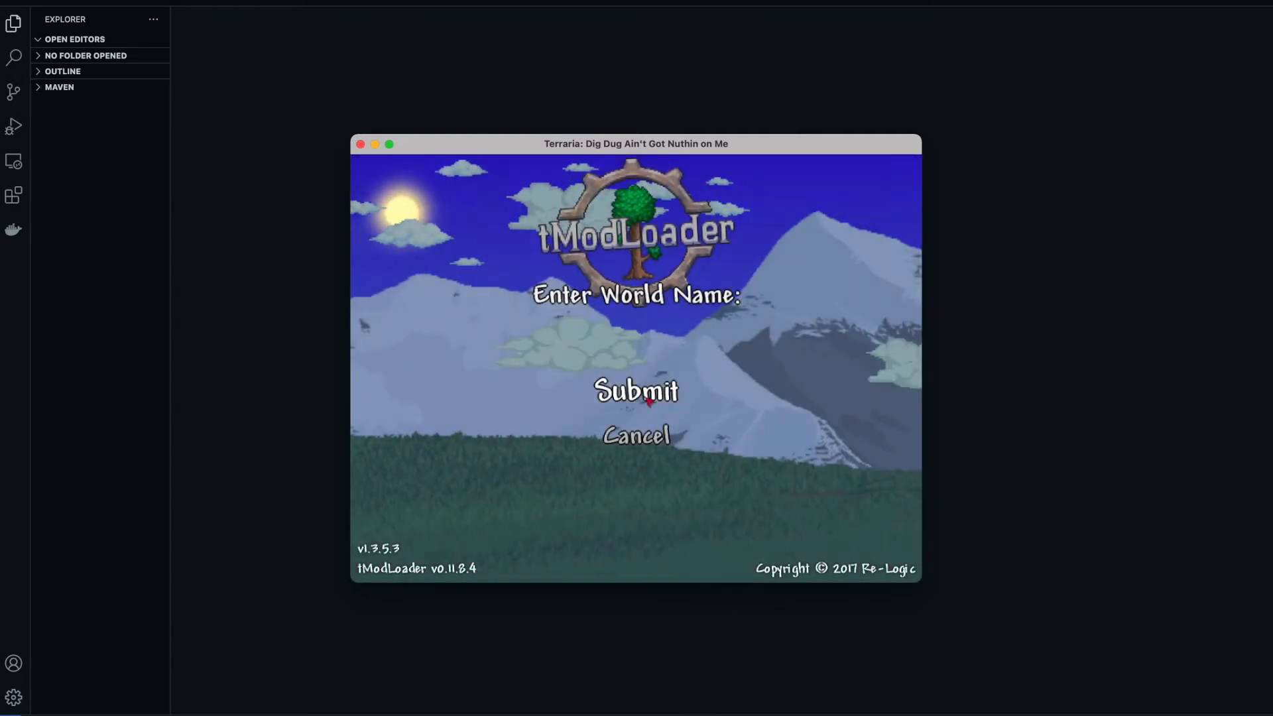
pyautogui.write('Wordl')
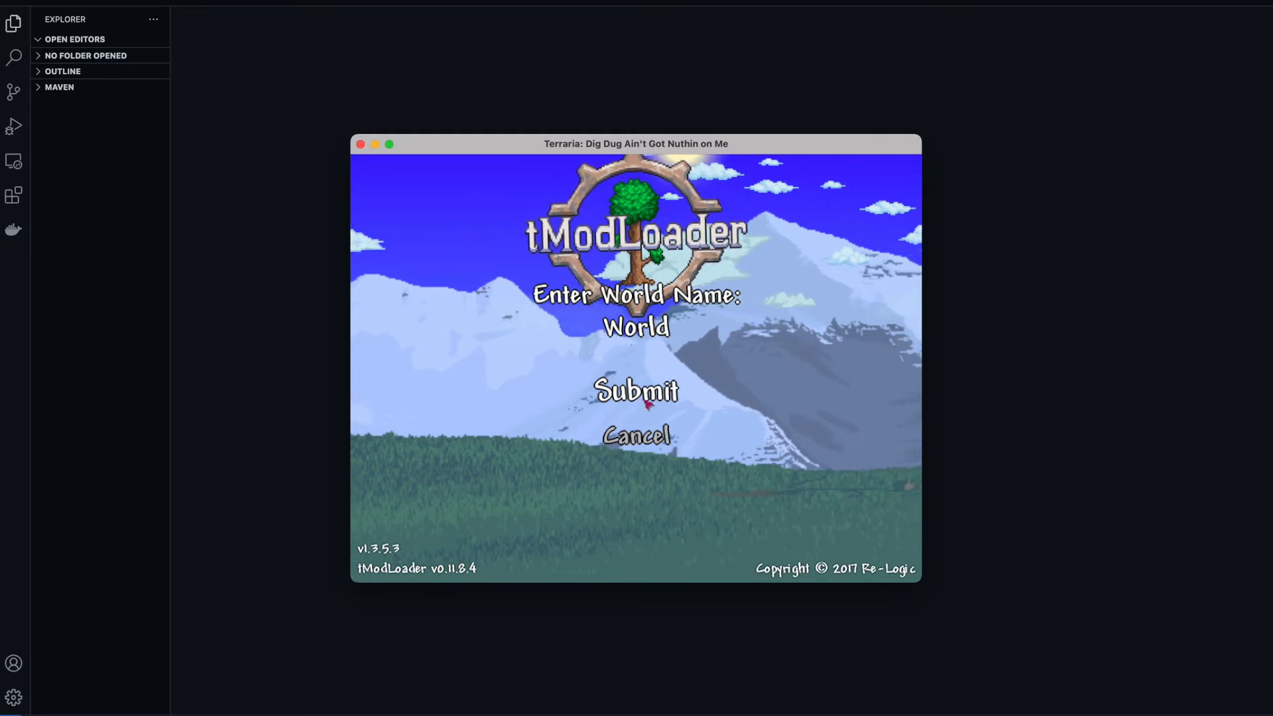
pyautogui.click(635, 390)
pyautogui.write('ROD')
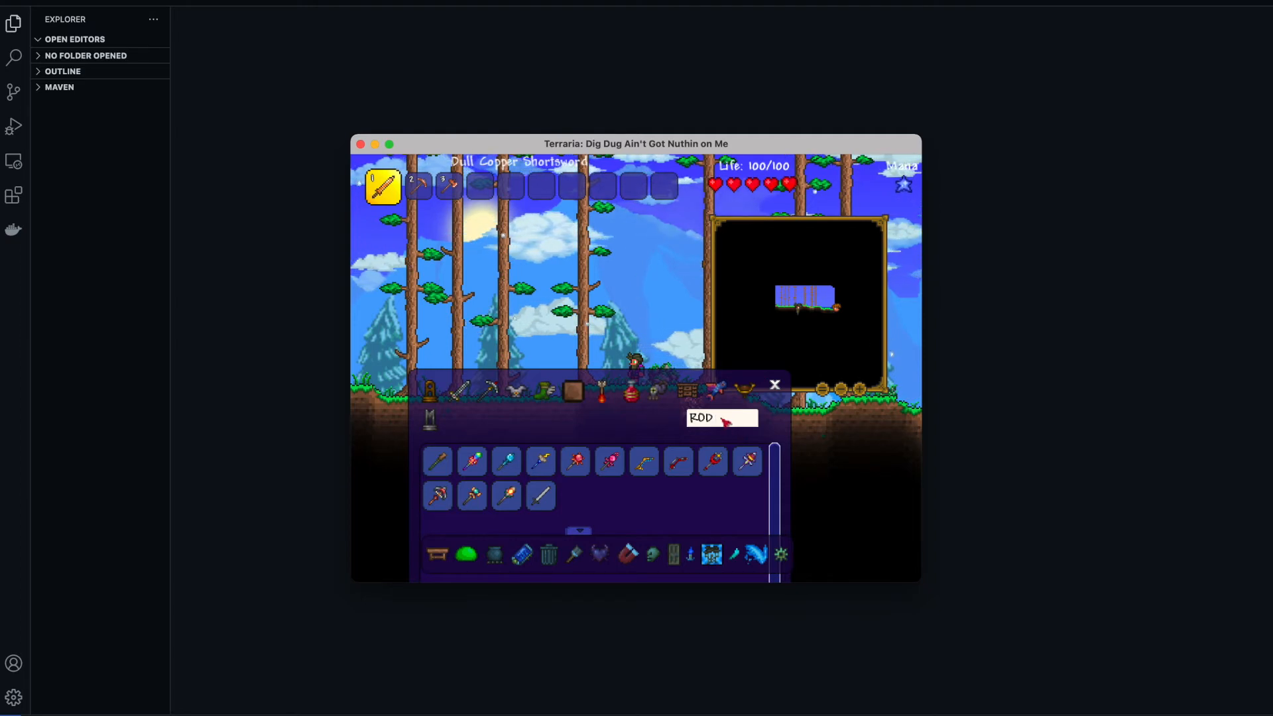
# Step: Search the Cheat Sheet item browser for ROD, then save and exit to the main menu
pyautogui.press('Backspace')
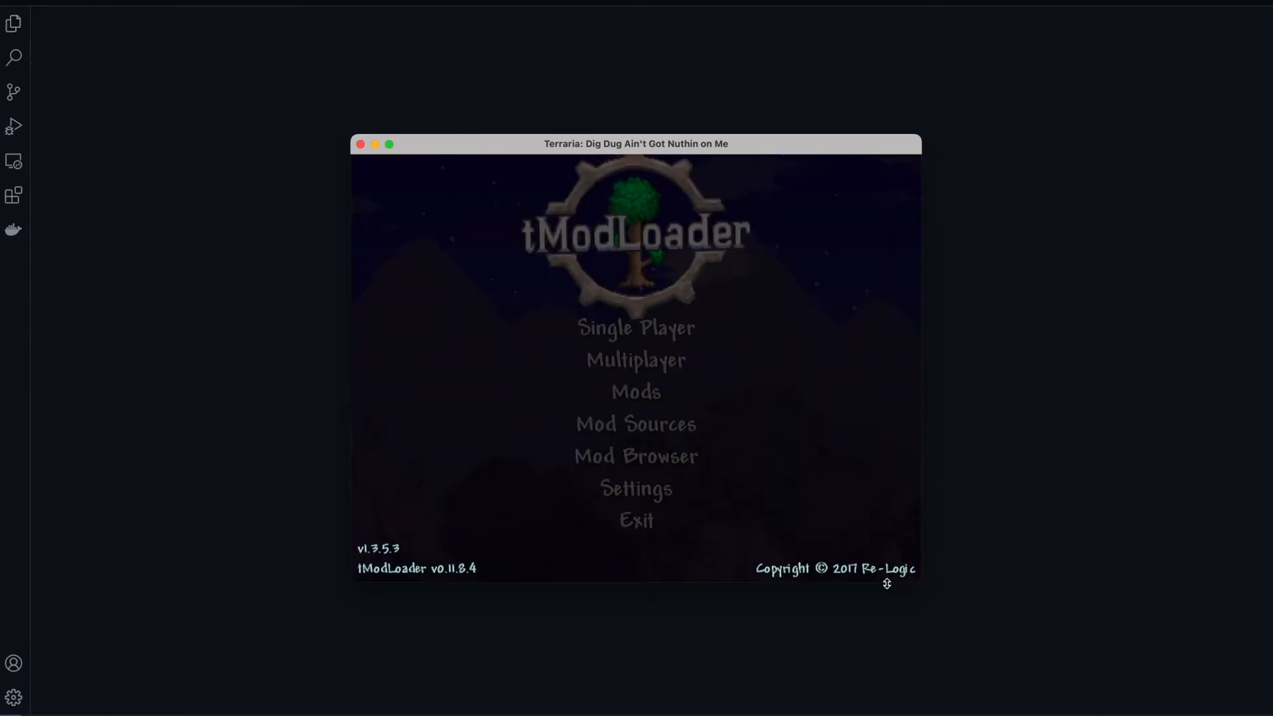
# Step: Open the RODTutorial mod's sources folder and load it in Visual Studio Code
pyautogui.click(361, 145)
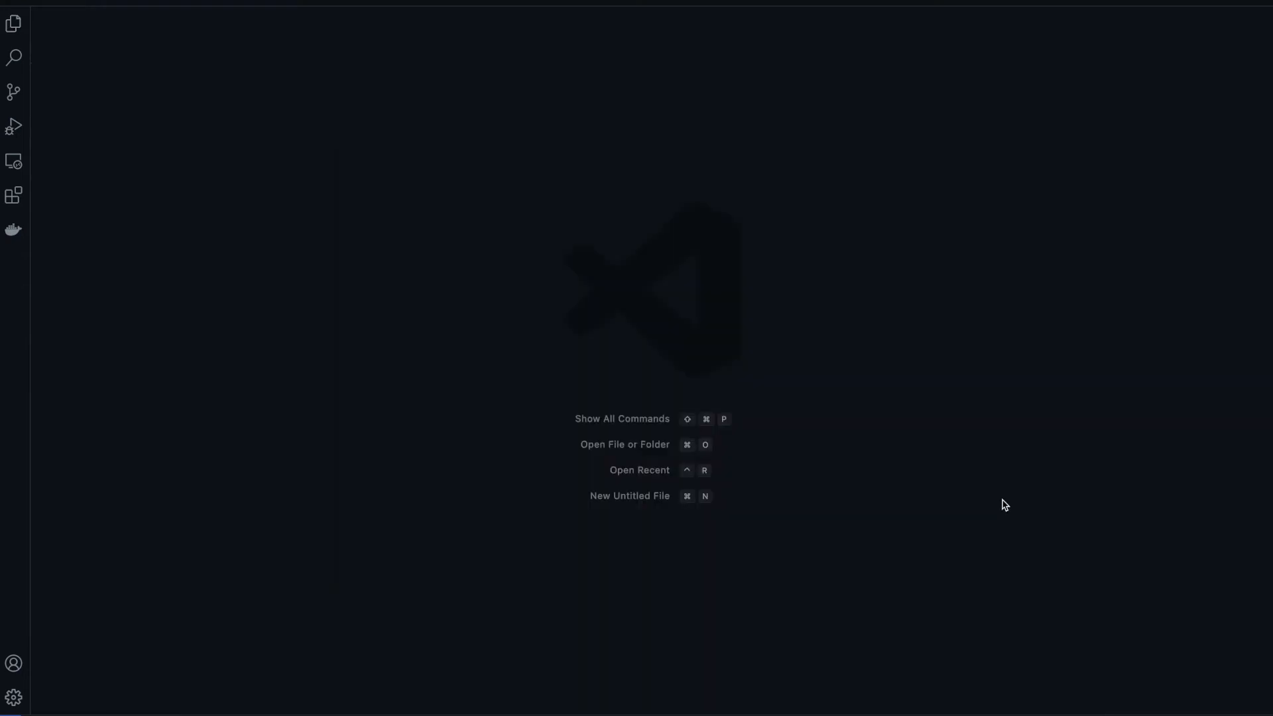
pyautogui.moveTo(747, 394)
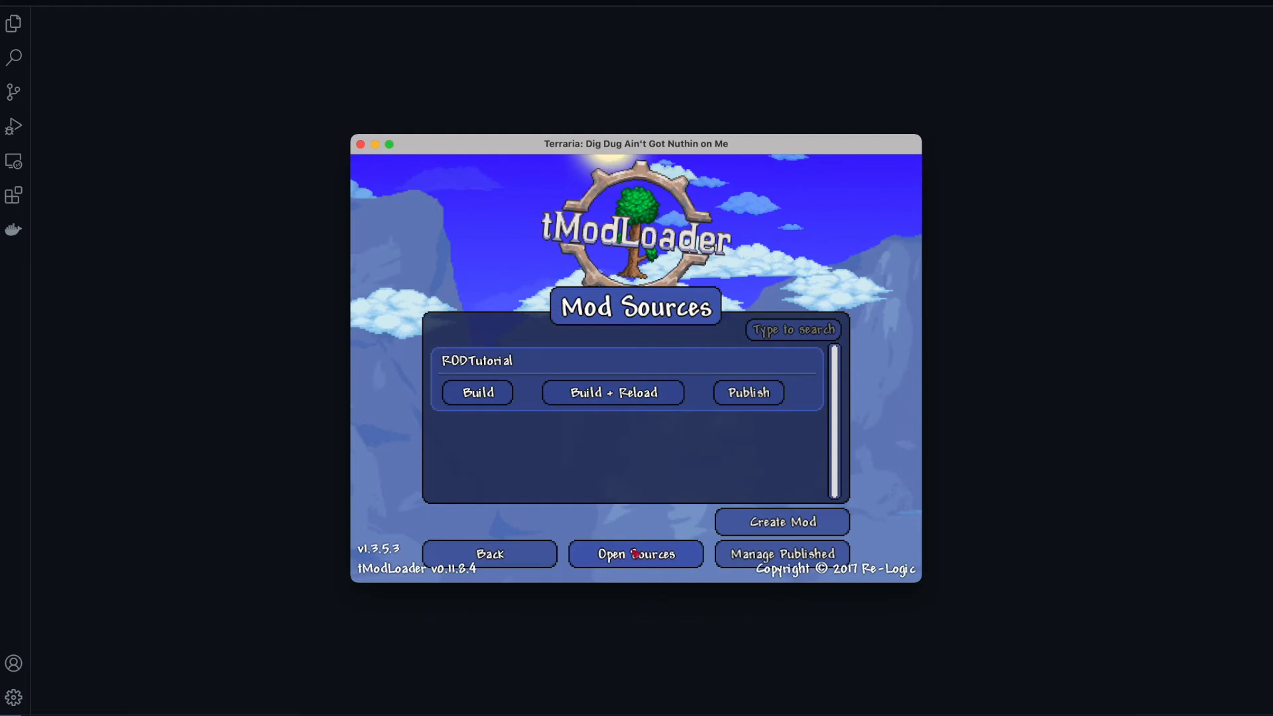
pyautogui.click(635, 555)
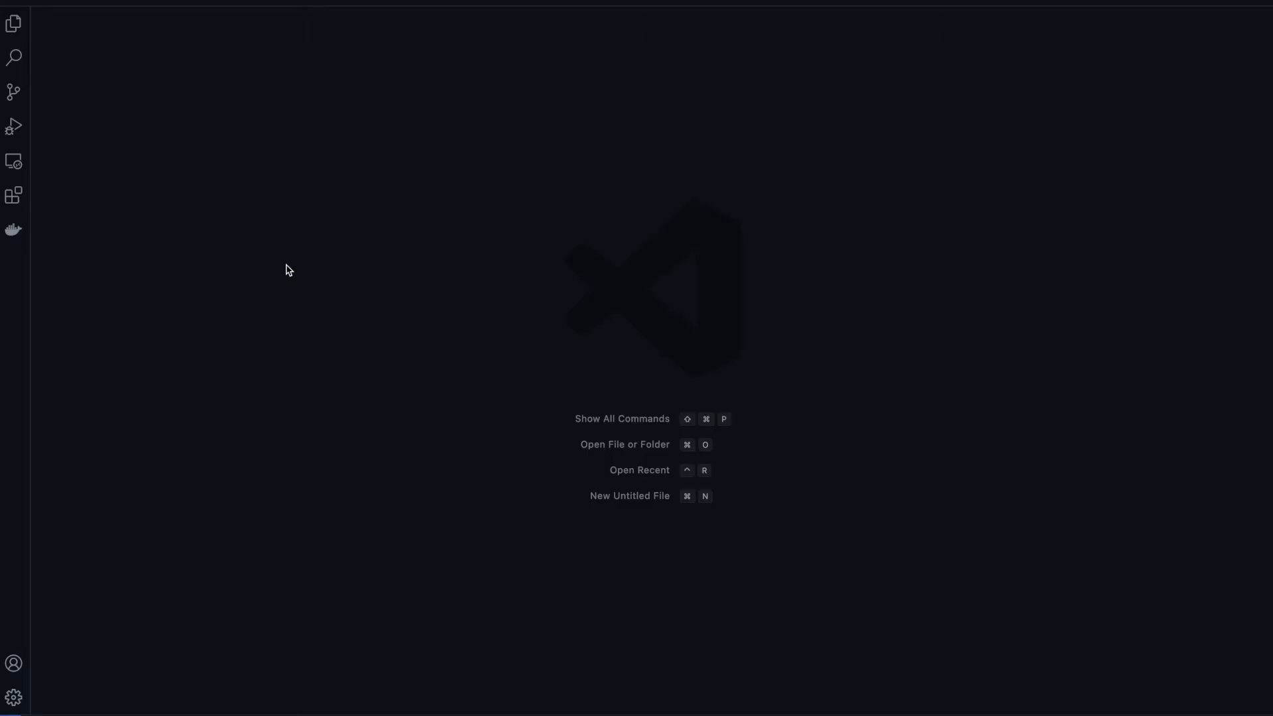
pyautogui.click(13, 22)
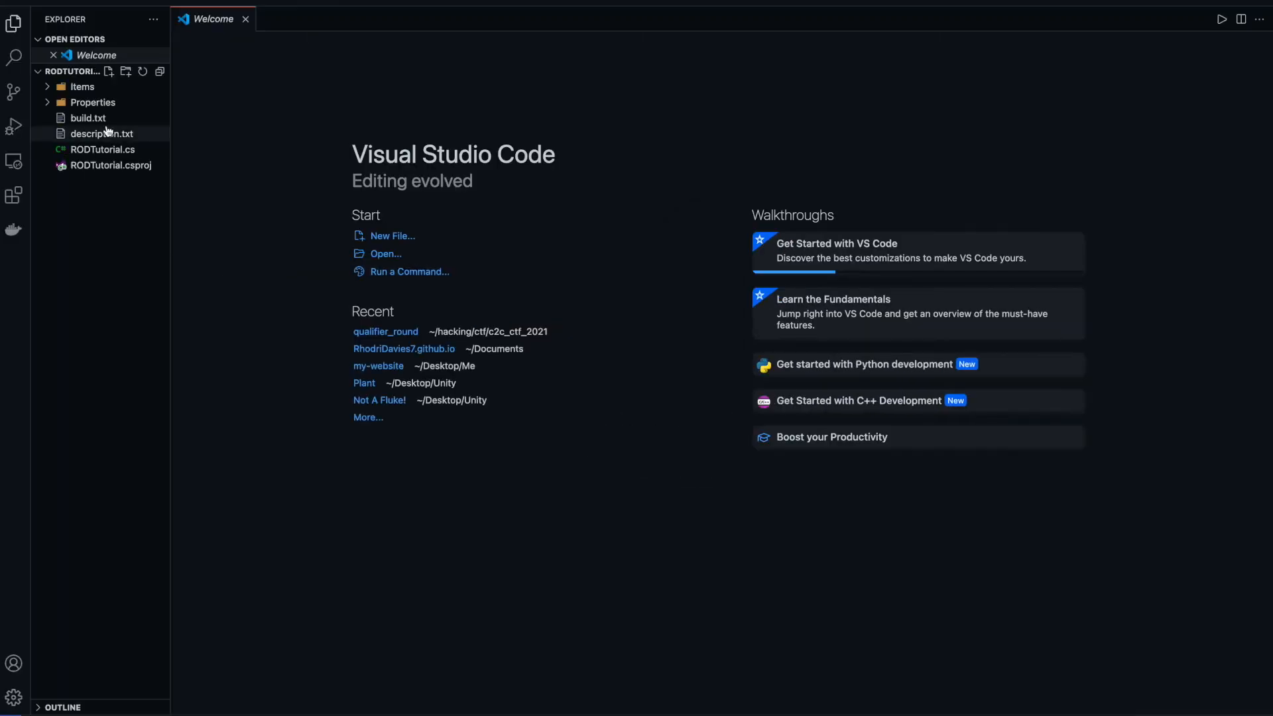
# Step: Close the Welcome page, expand Items and preview the FeebleRod.png sword sprite
pyautogui.click(245, 19)
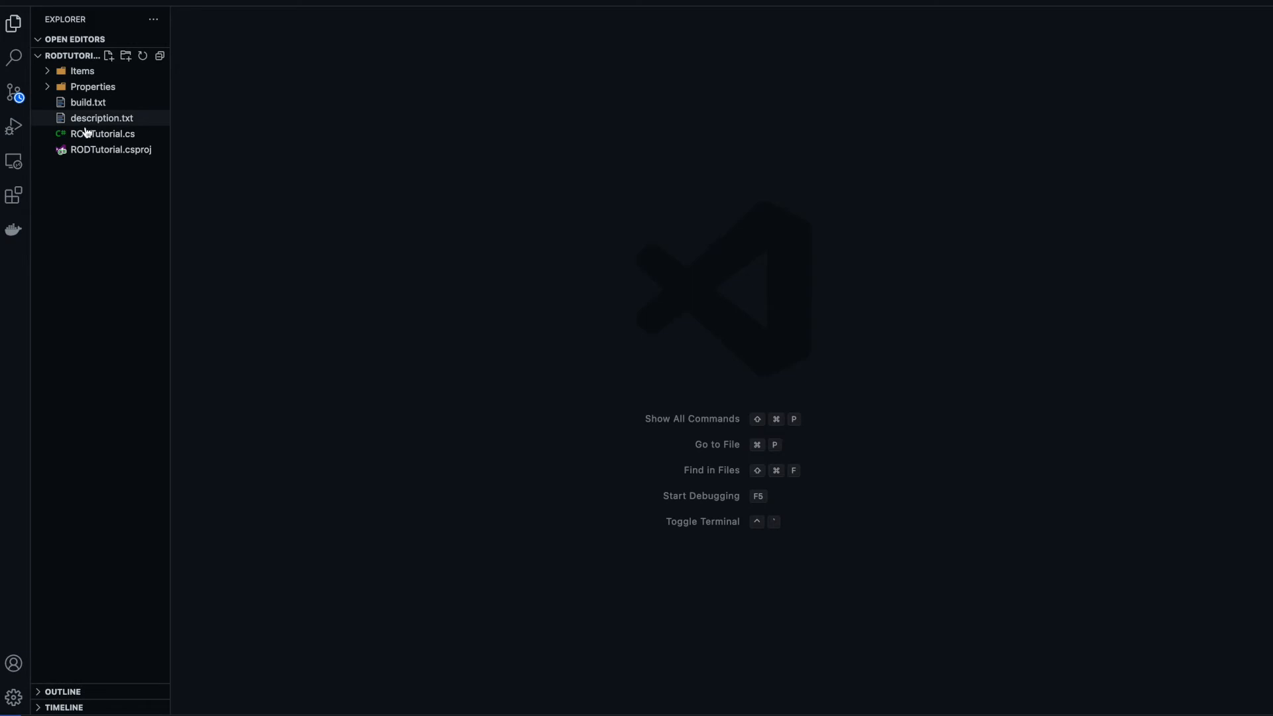
pyautogui.click(102, 118)
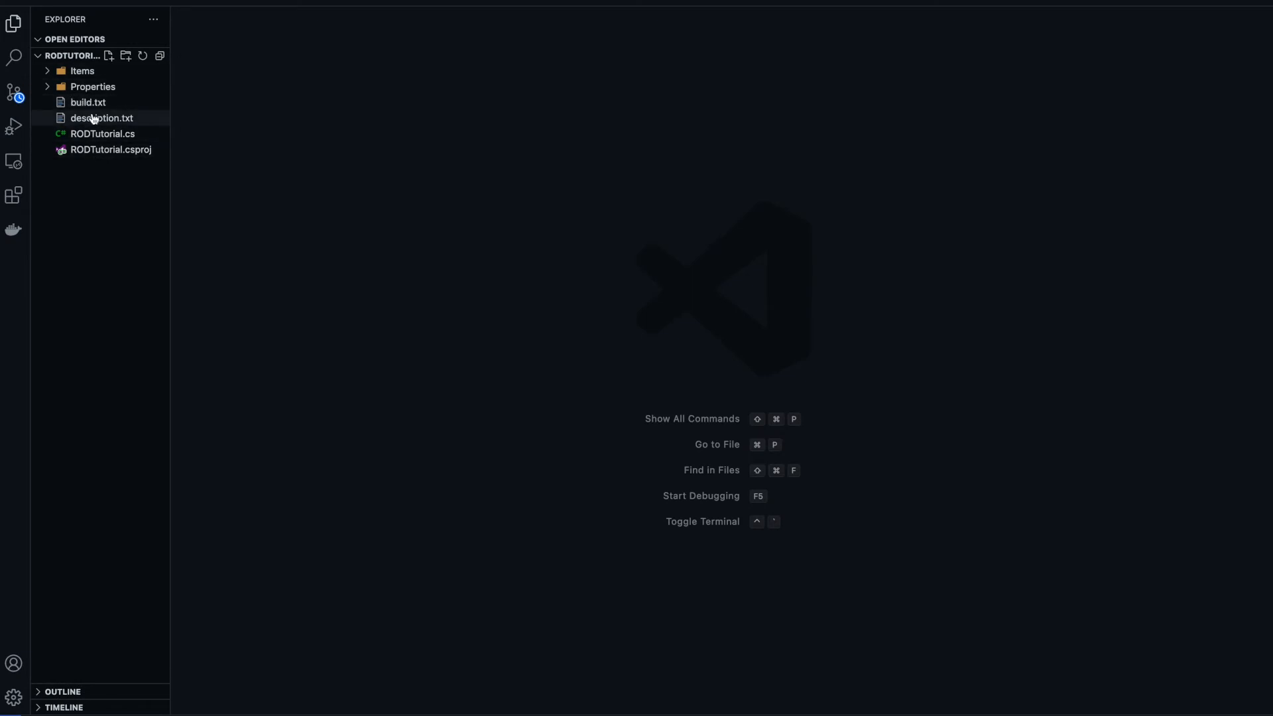
pyautogui.click(83, 70)
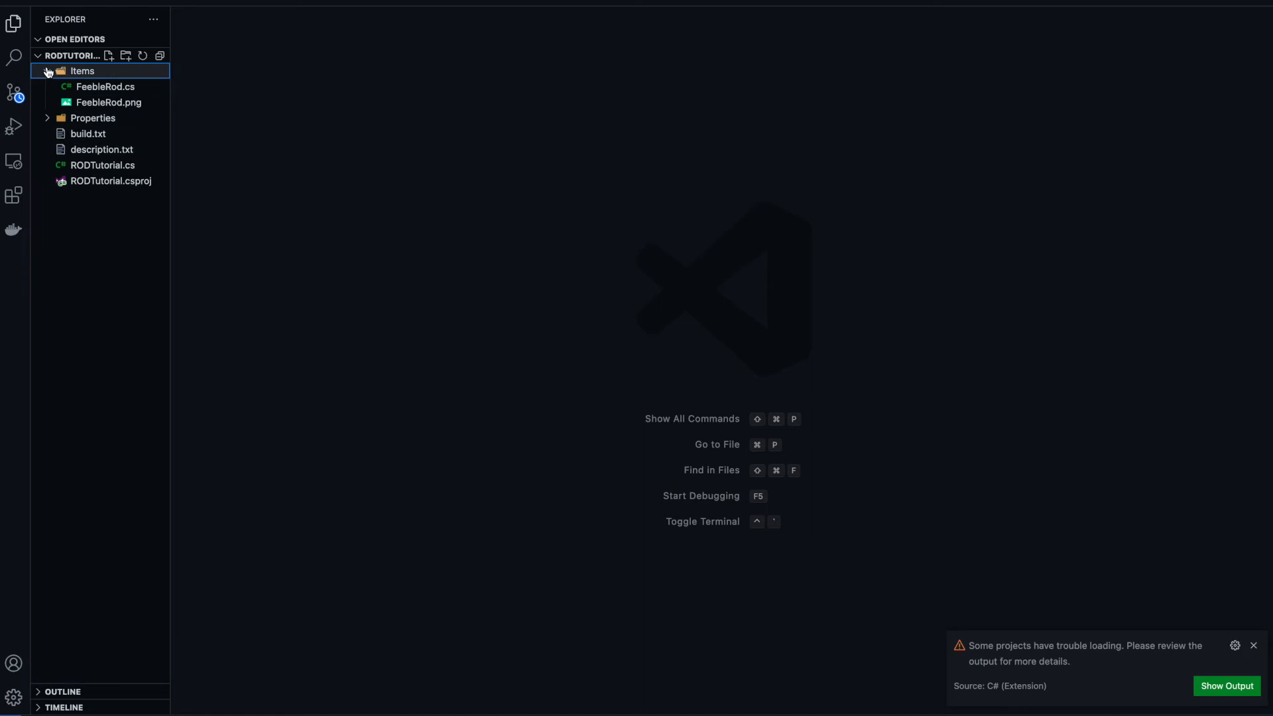
pyautogui.click(48, 71)
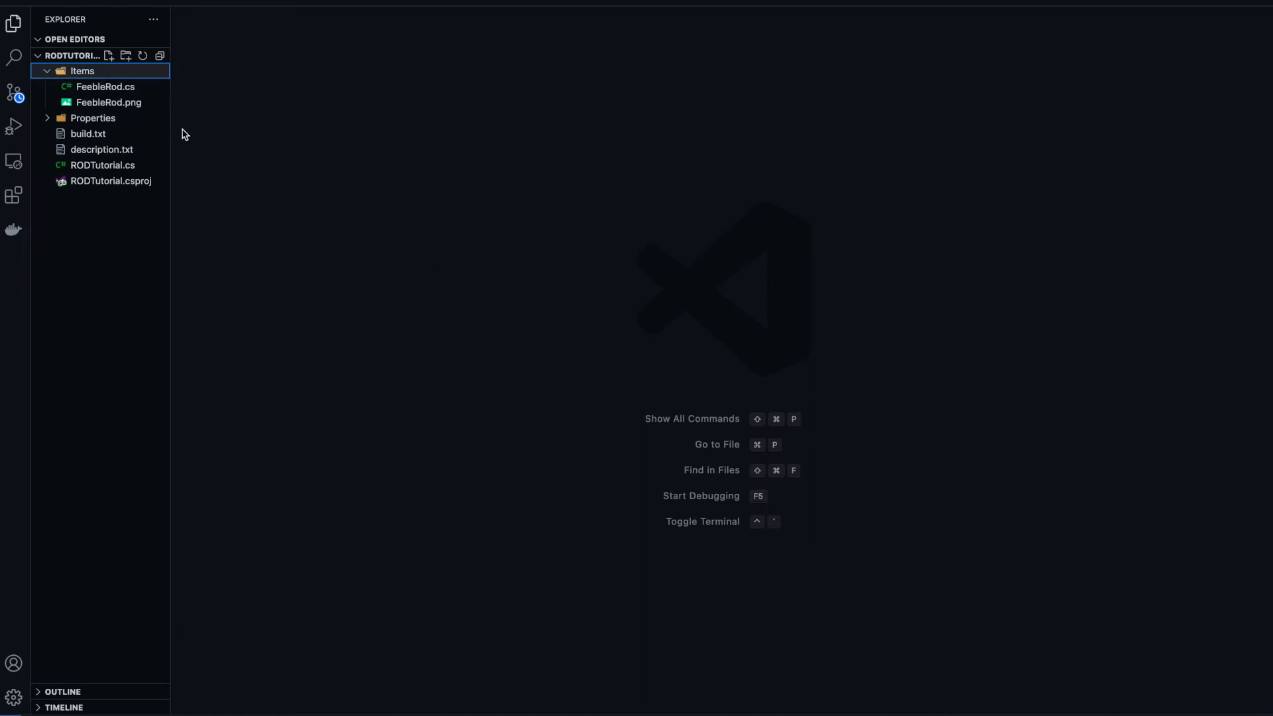
pyautogui.click(107, 102)
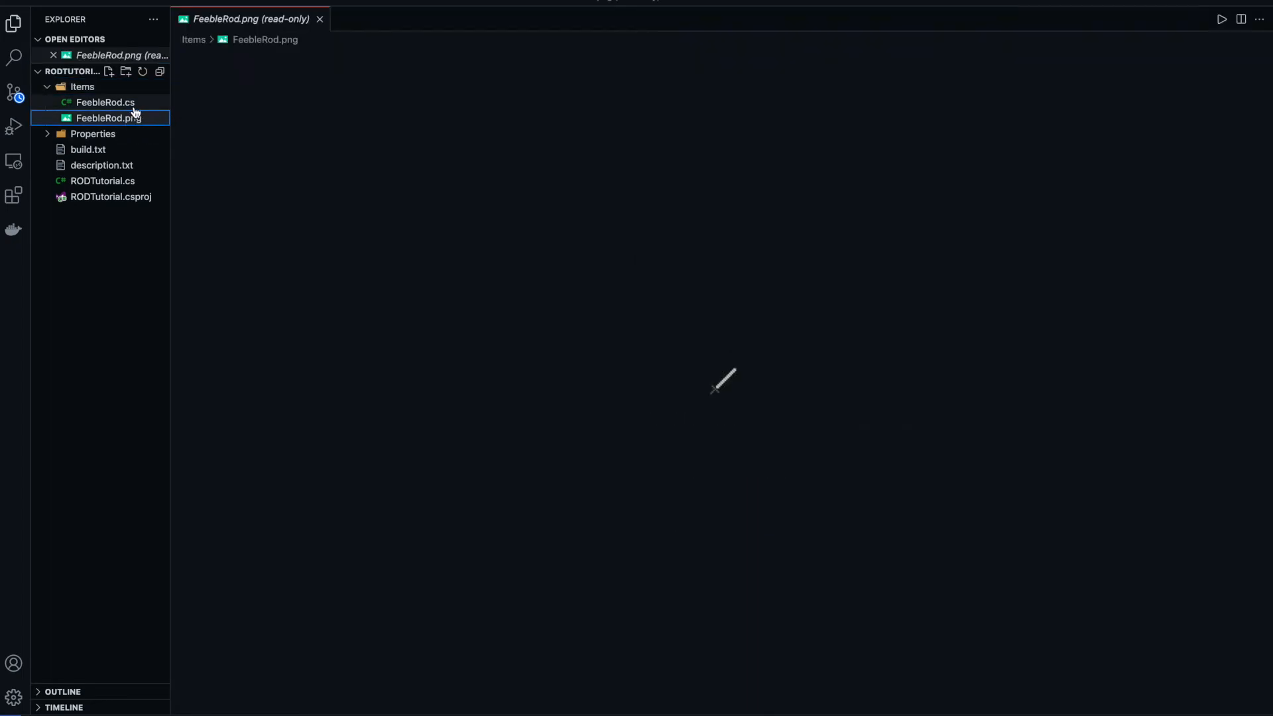
pyautogui.click(93, 133)
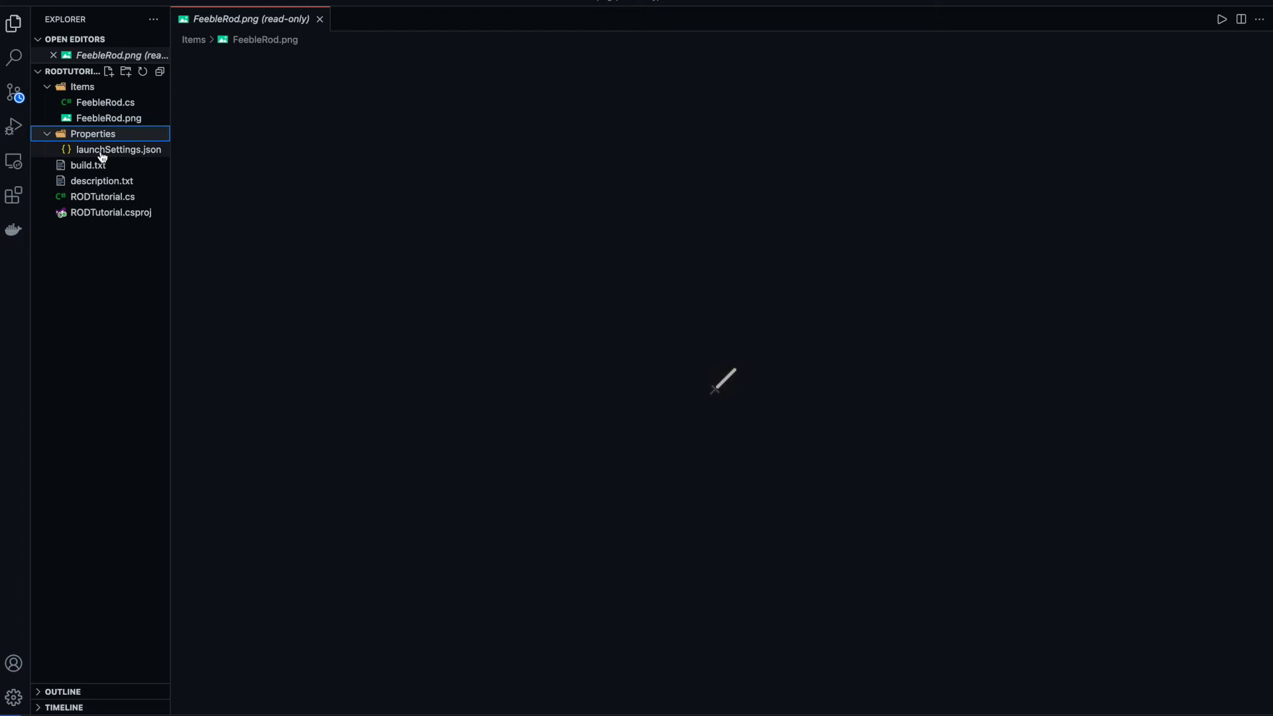
pyautogui.click(93, 132)
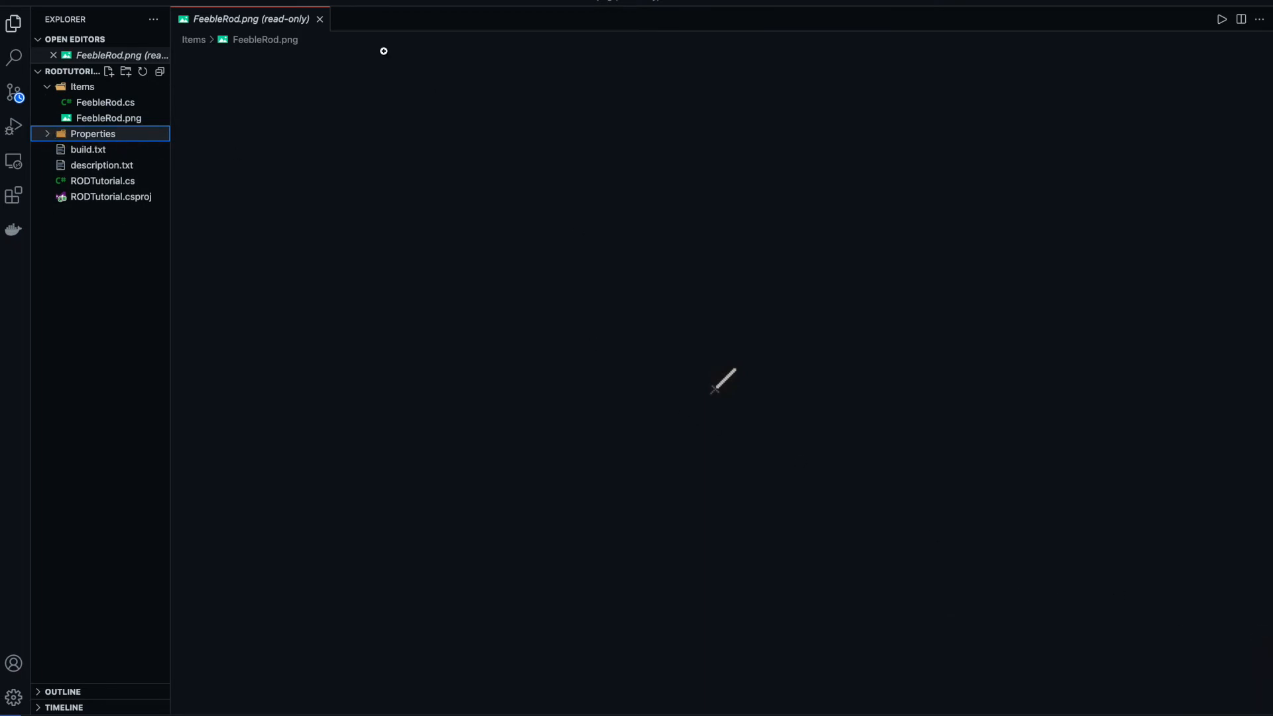
pyautogui.moveTo(104, 102)
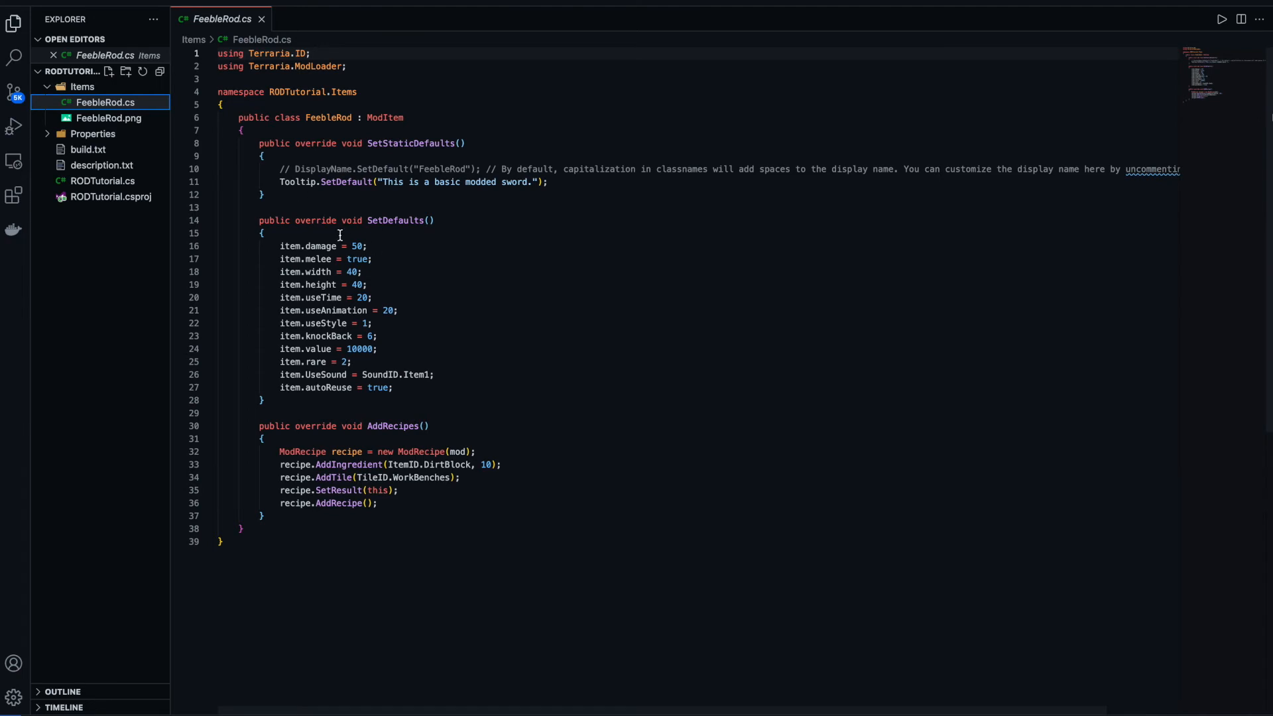
pyautogui.moveTo(500, 395)
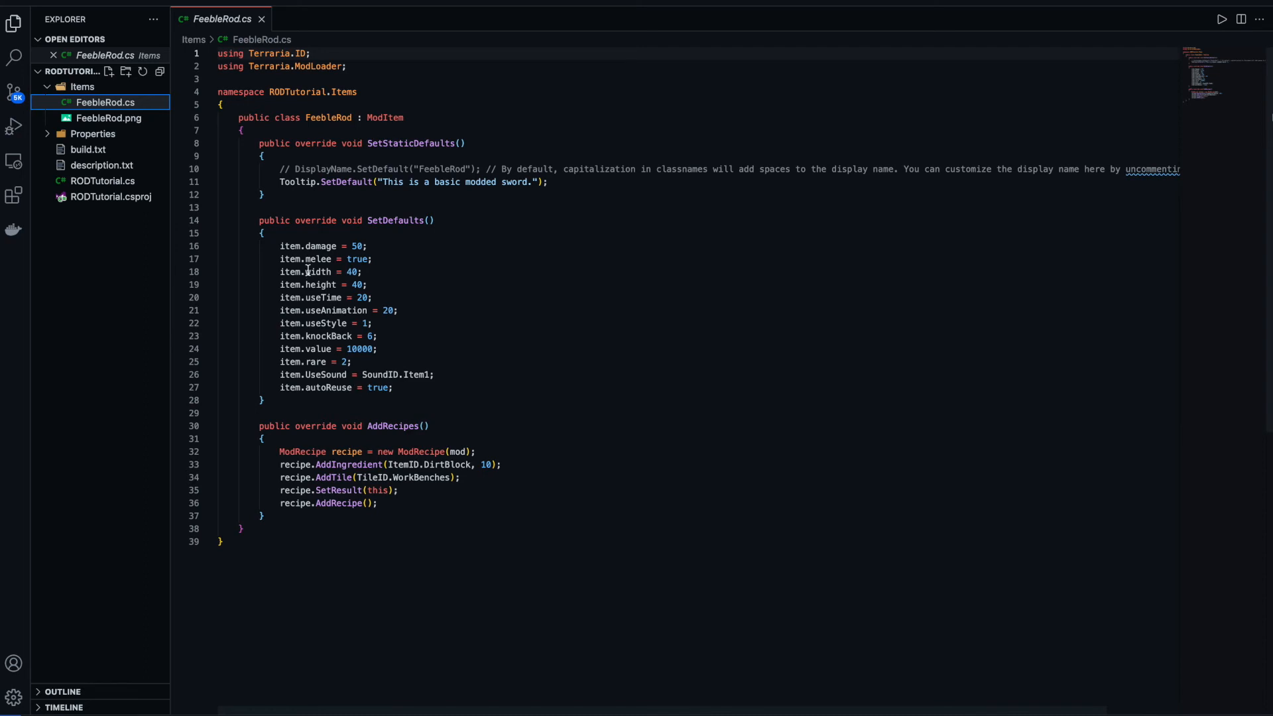
pyautogui.moveTo(372, 318)
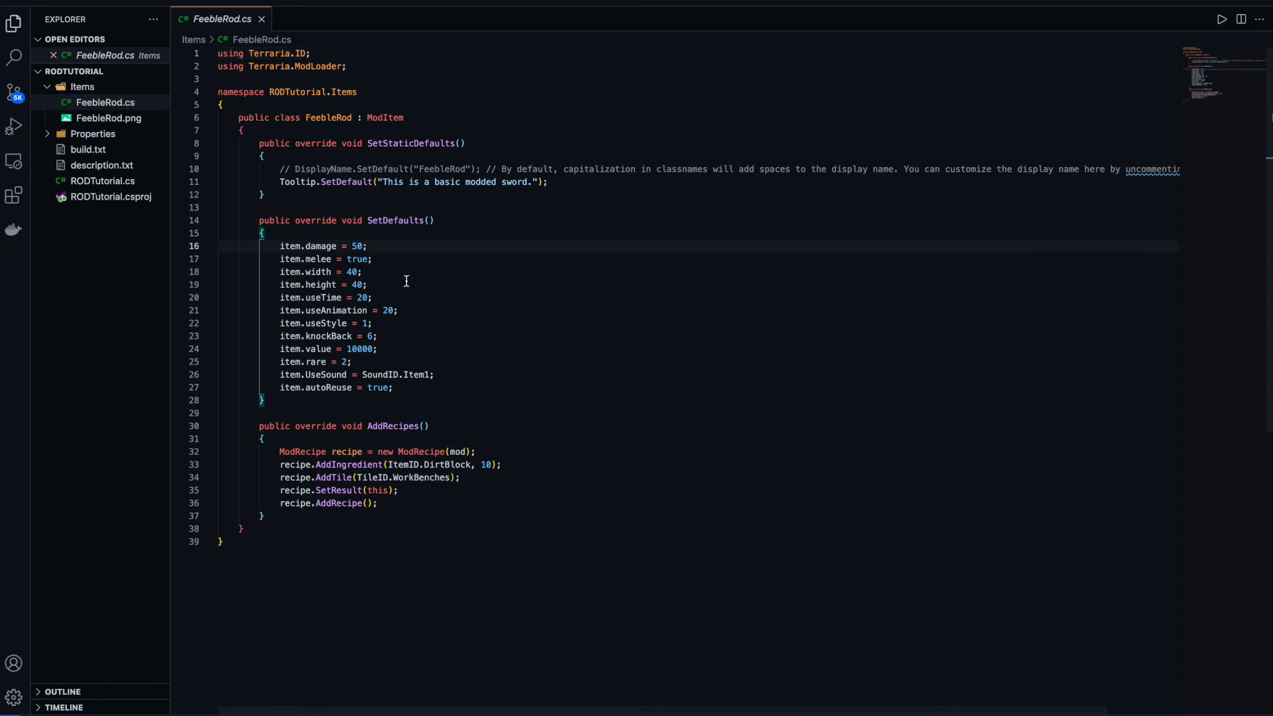
# Step: Set FeebleRod damage to 10000 and tooltip to "This sword isn't so feeble..."
pyautogui.write('1000')
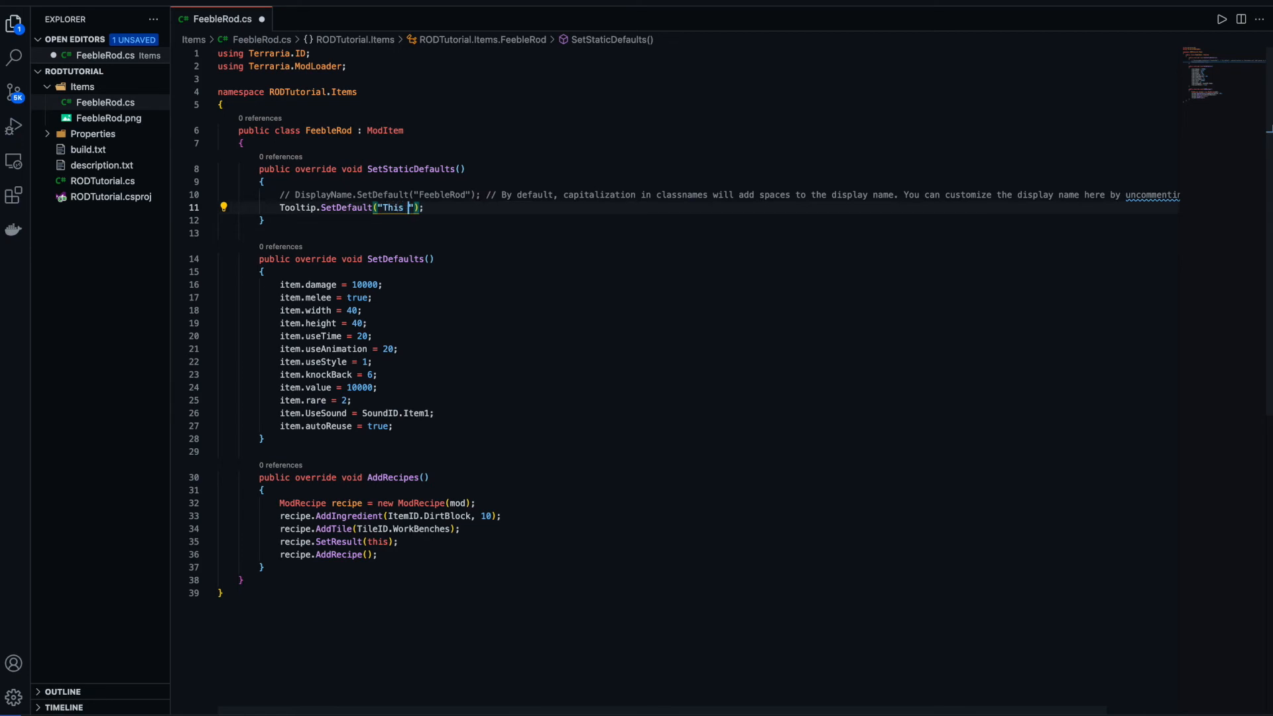
pyautogui.write('sword isn')
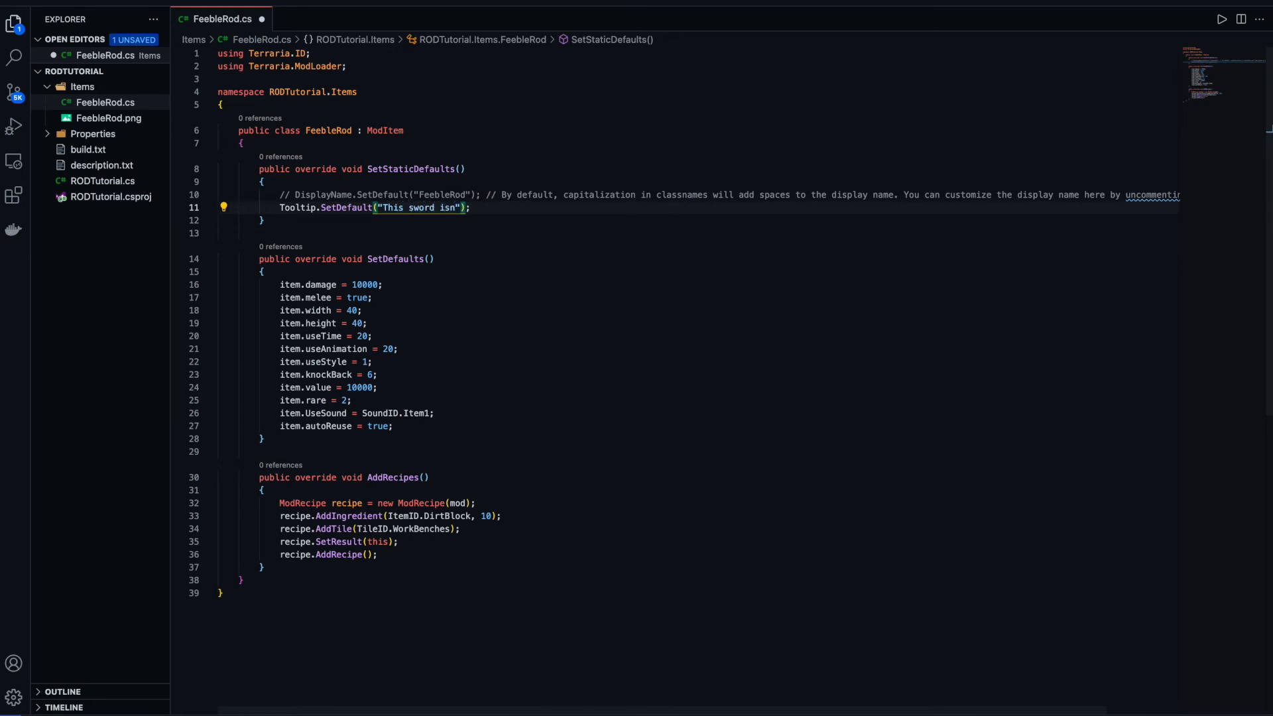
pyautogui.write("'t so feeble")
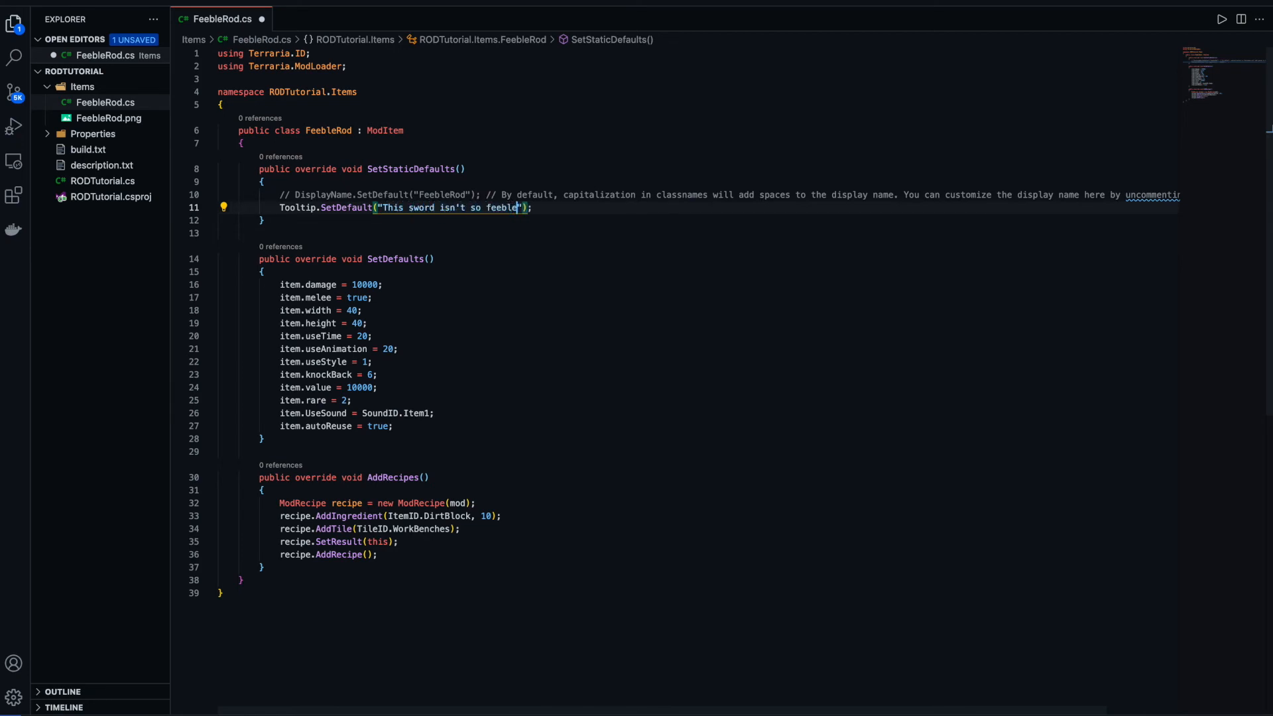
pyautogui.write('...')
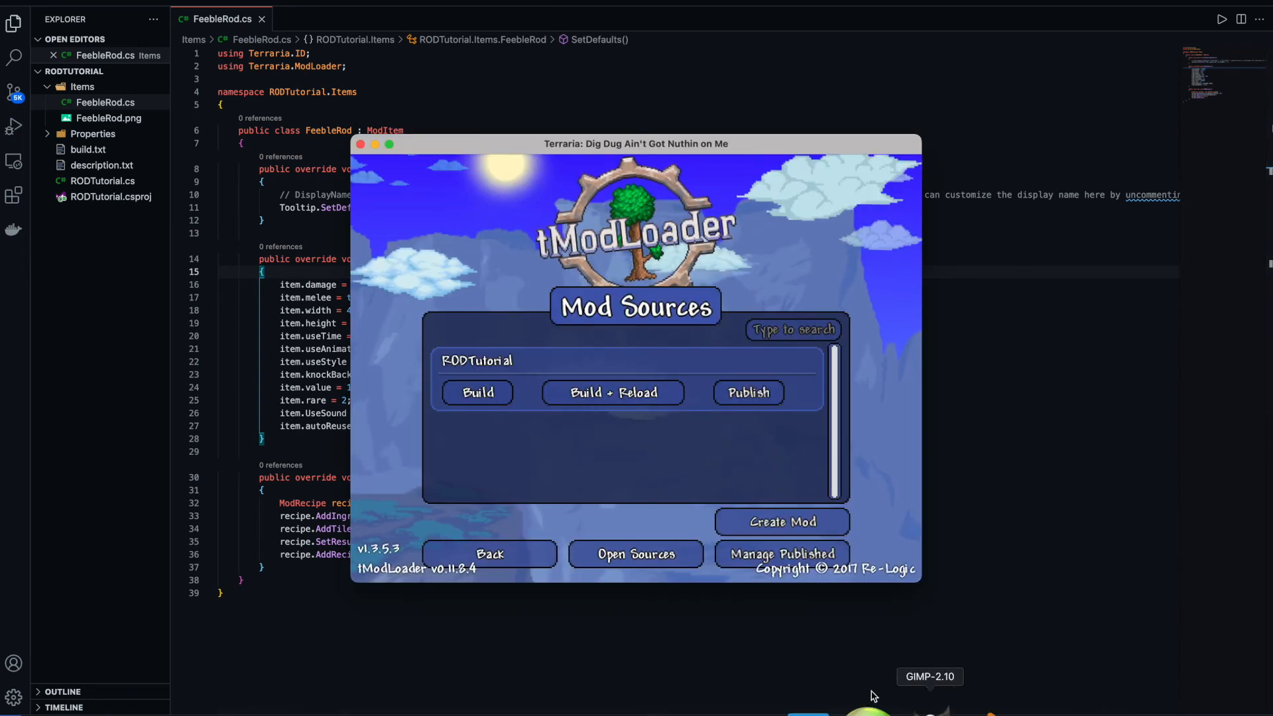
# Step: Return to tModLoader, Build + Reload the mod, and enter Single Player to the Select Player screen
pyautogui.click(489, 554)
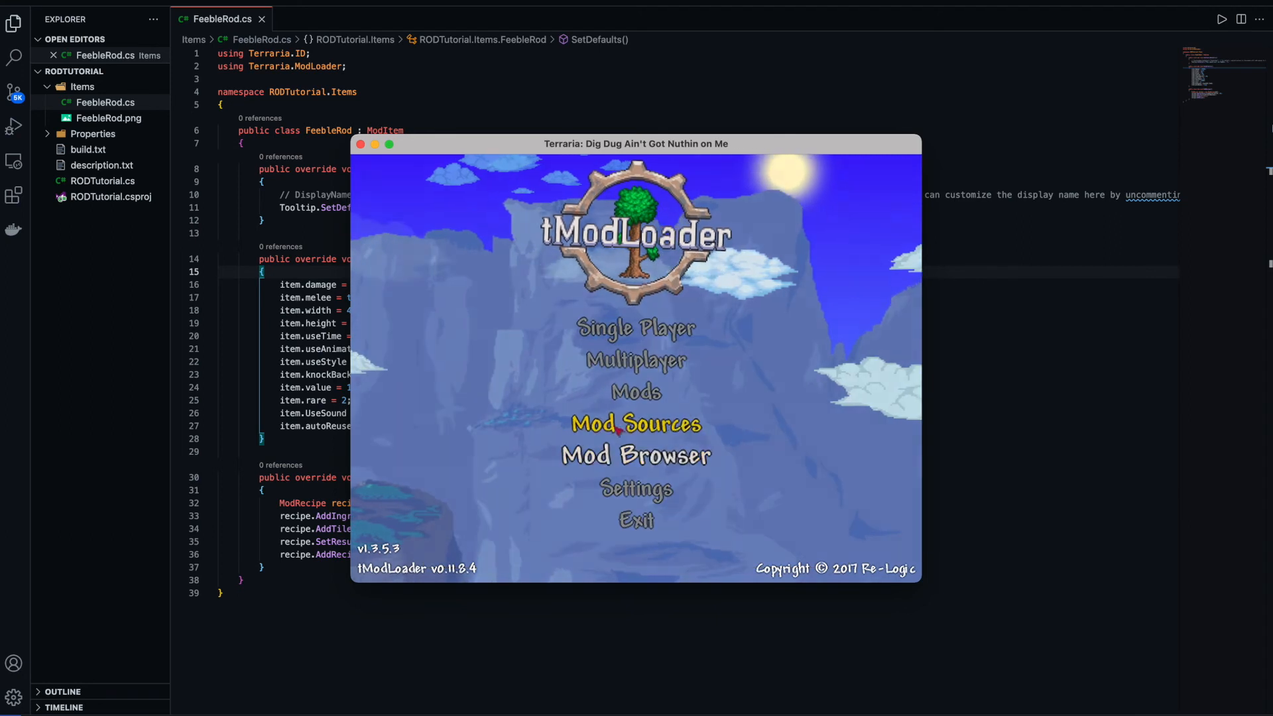
pyautogui.click(635, 424)
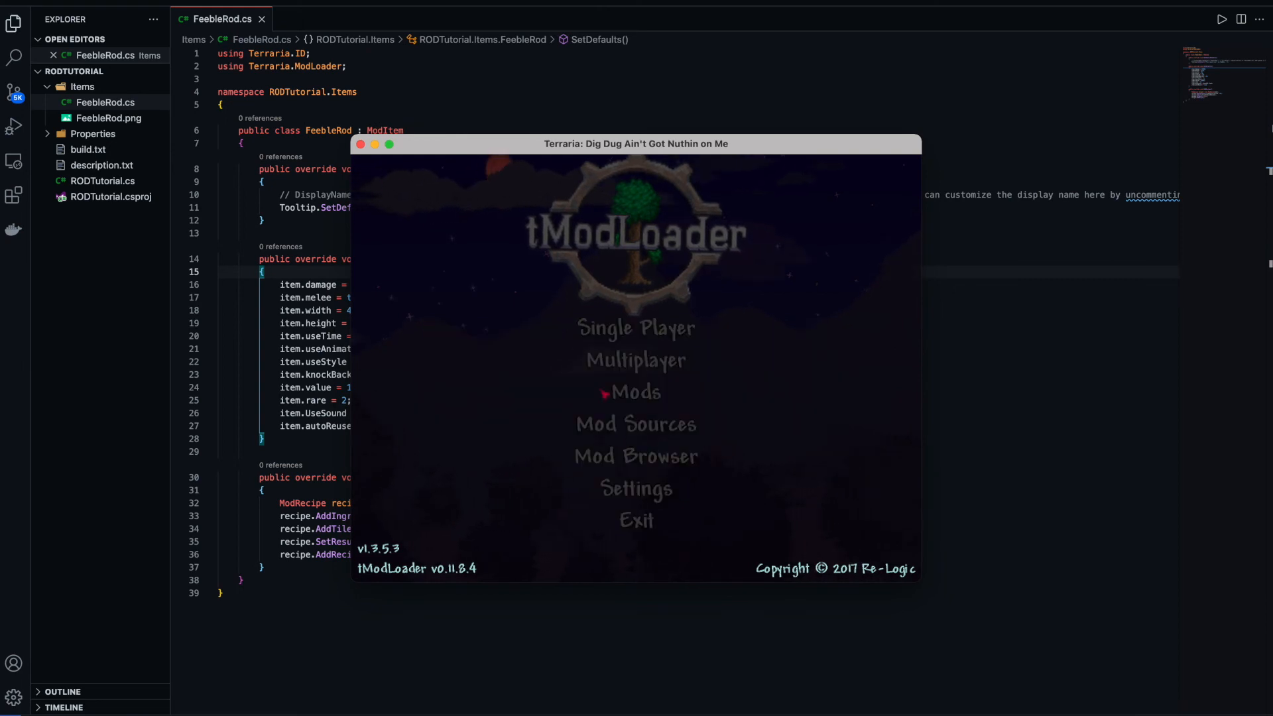
pyautogui.click(635, 328)
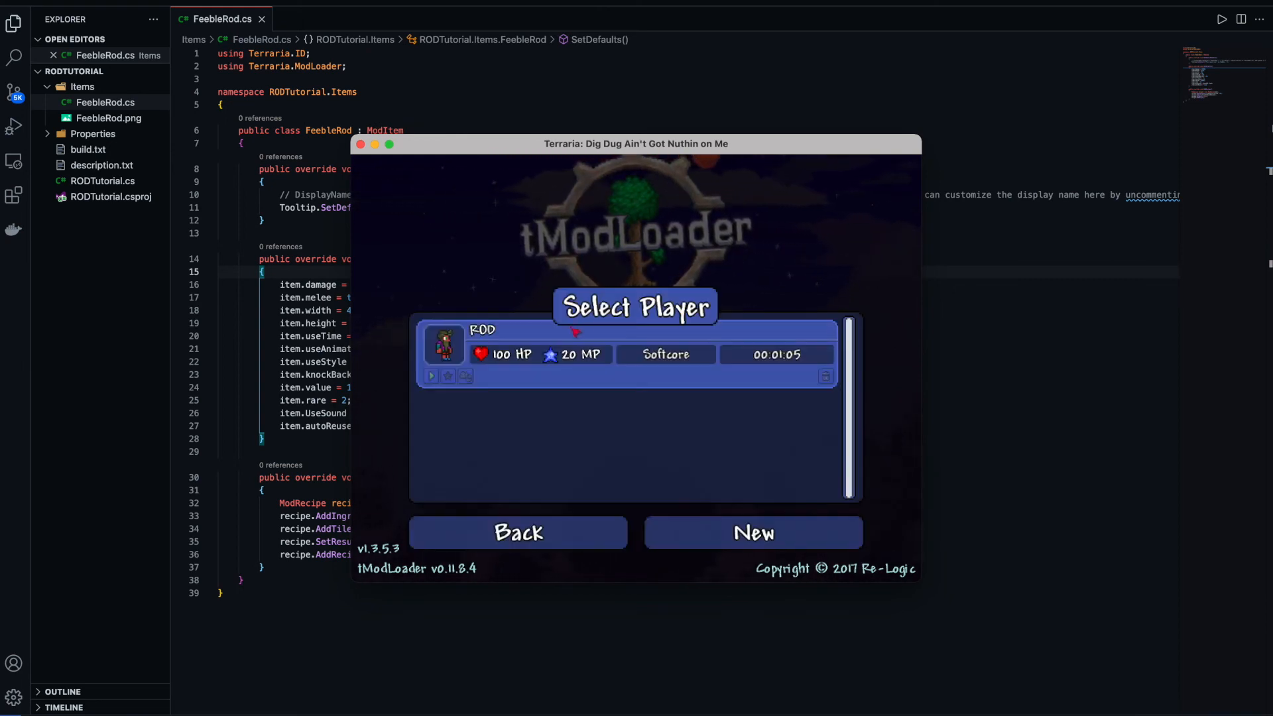